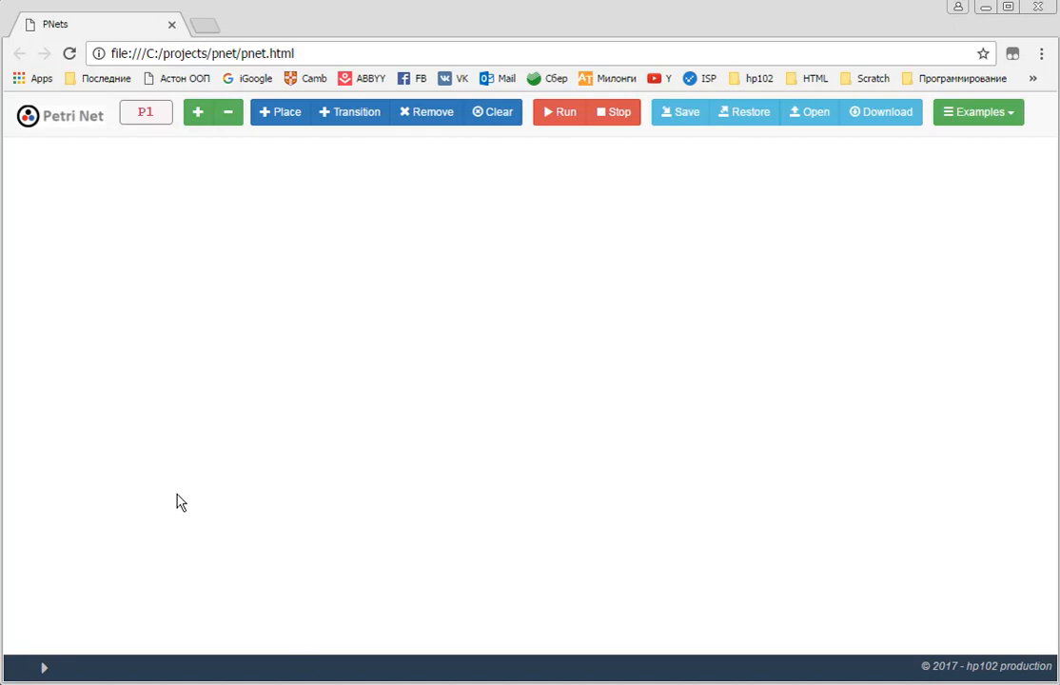
{"action": "mouse_move", "coordinate": [180, 484]}
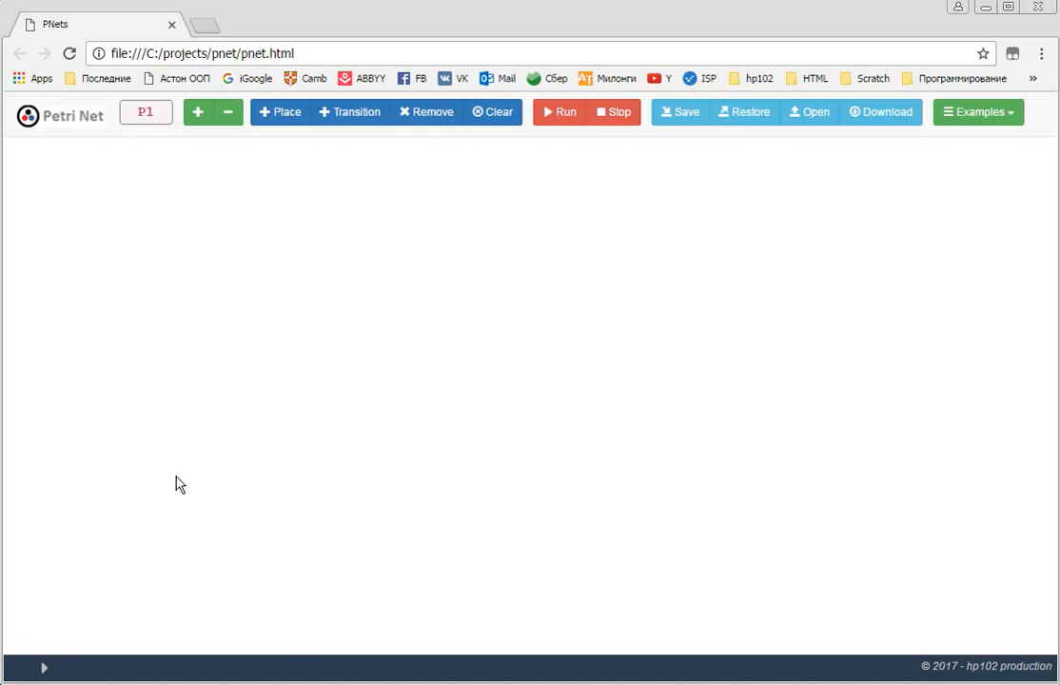
{"action": "mouse_move", "coordinate": [218, 275]}
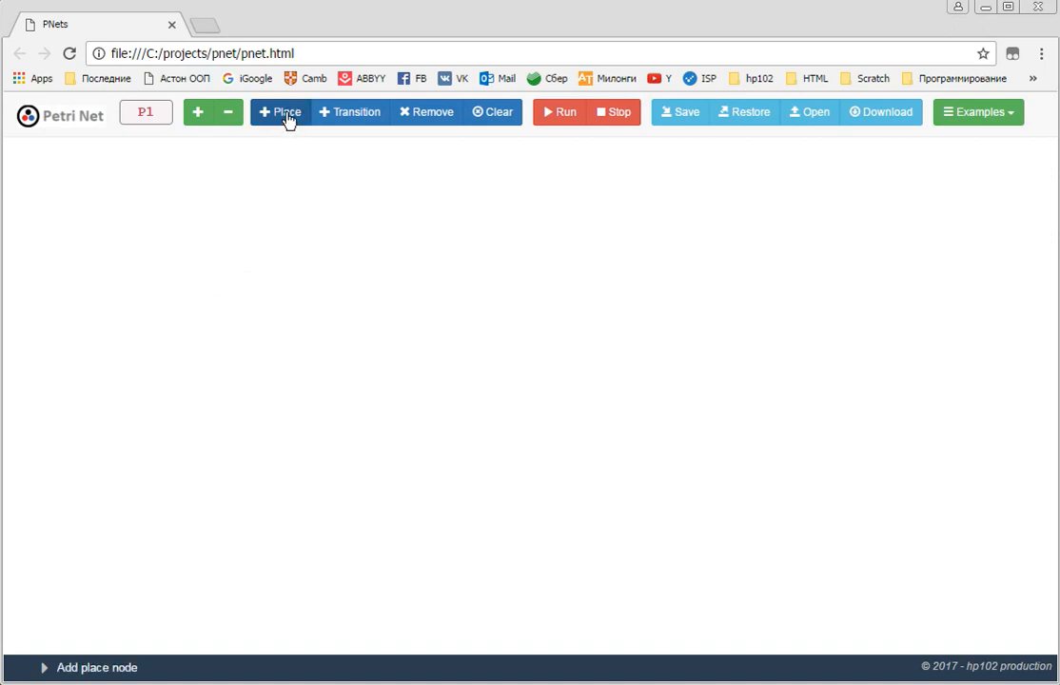
- Add places P1 and P2 on the left, transition T1 beside them, and place P3 to its right
{"action": "left_click", "coordinate": [280, 111]}
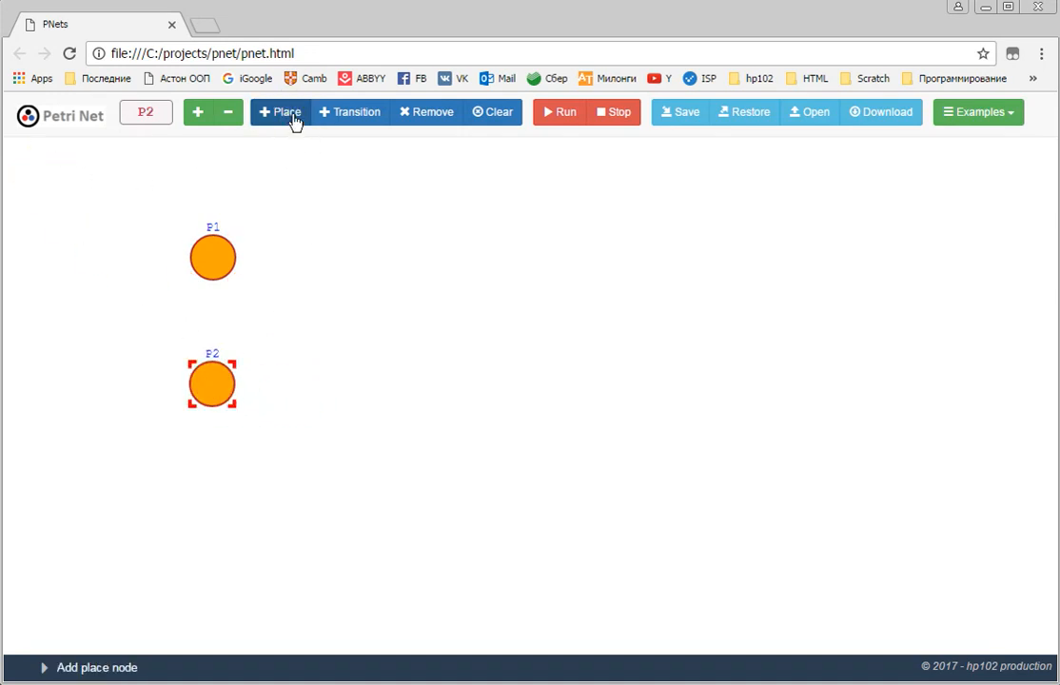
{"action": "left_click", "coordinate": [450, 306]}
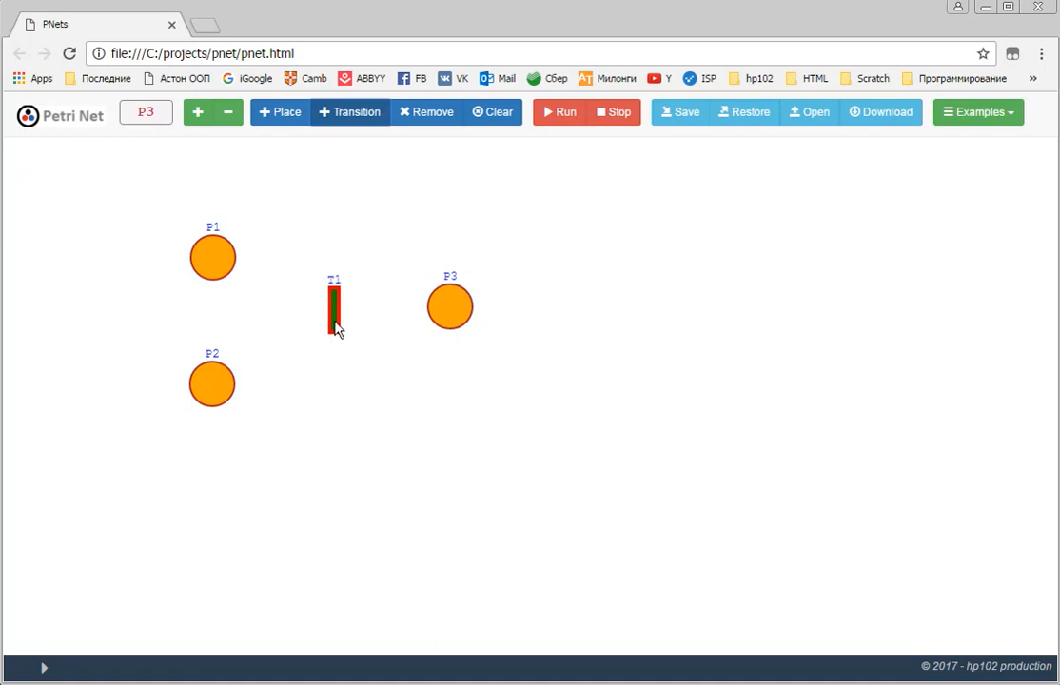
{"action": "left_click", "coordinate": [449, 309]}
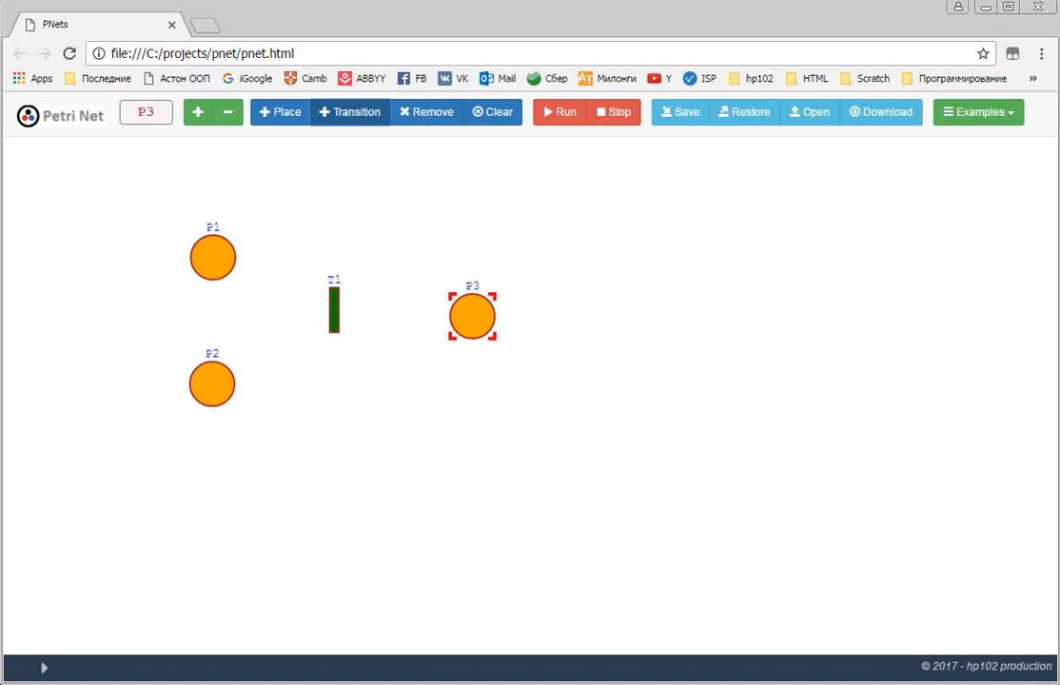
{"action": "mouse_move", "coordinate": [219, 279]}
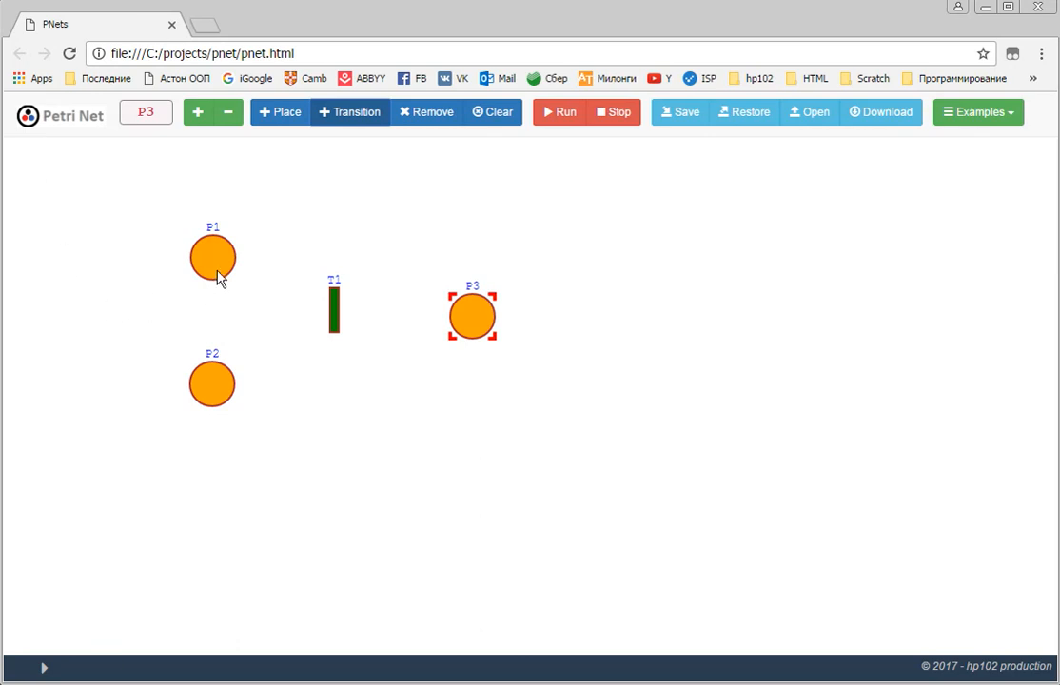
- Draw arcs from P1 and P2 into transition T1, and from T1 to P3
{"action": "left_click_drag", "start_coordinate": [212, 257], "coordinate": [333, 309]}
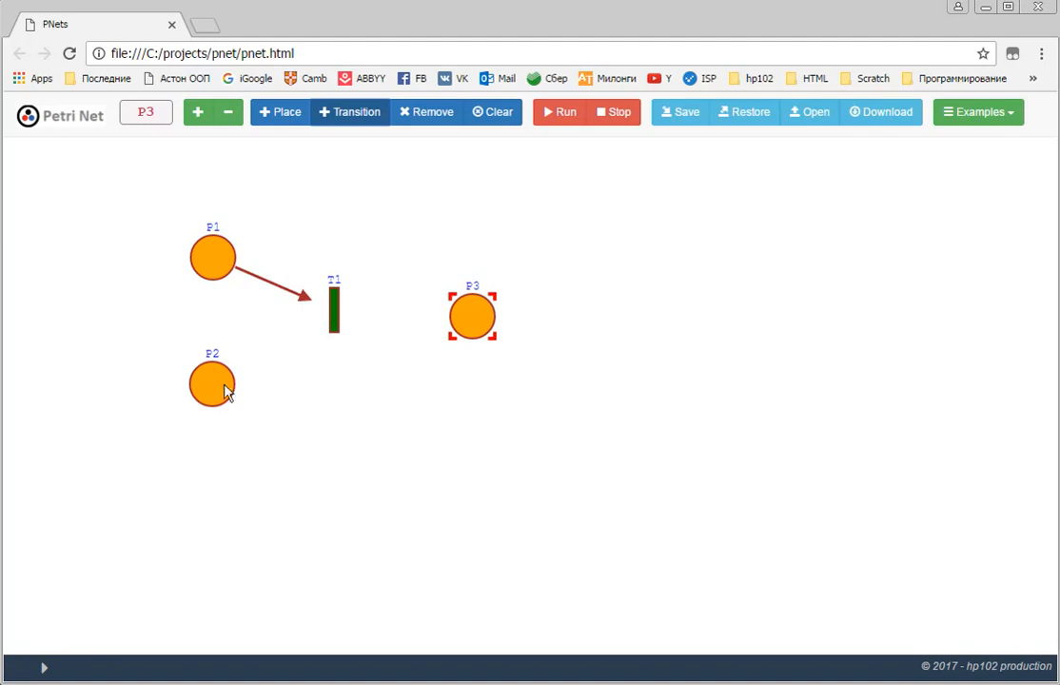
{"action": "left_click_drag", "start_coordinate": [211, 383], "coordinate": [333, 314]}
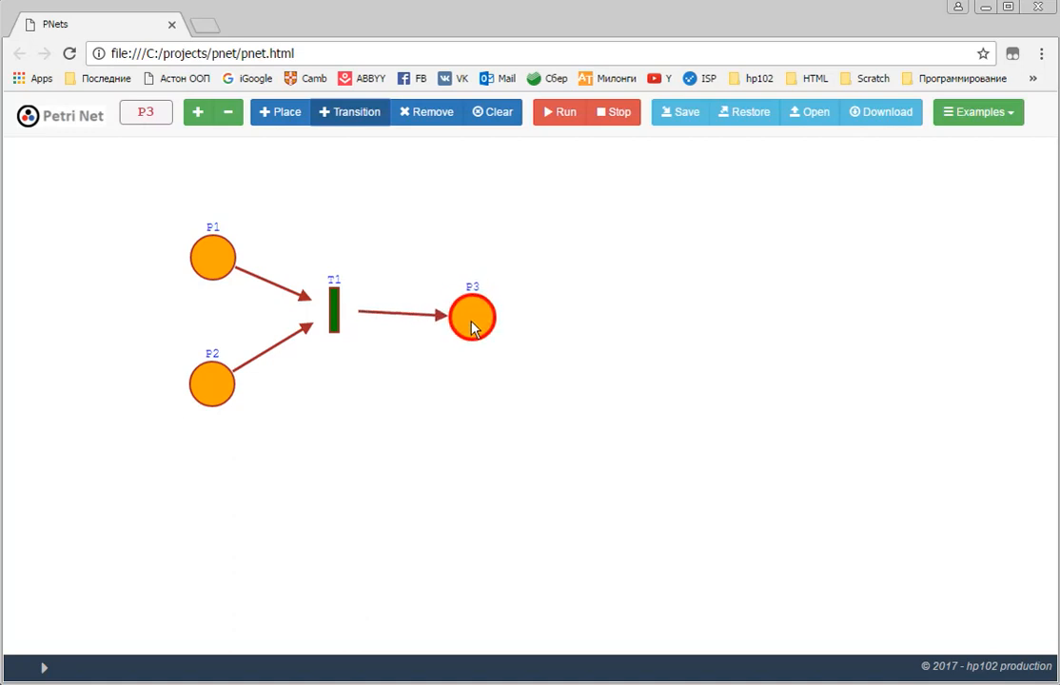
{"action": "left_click", "coordinate": [471, 316]}
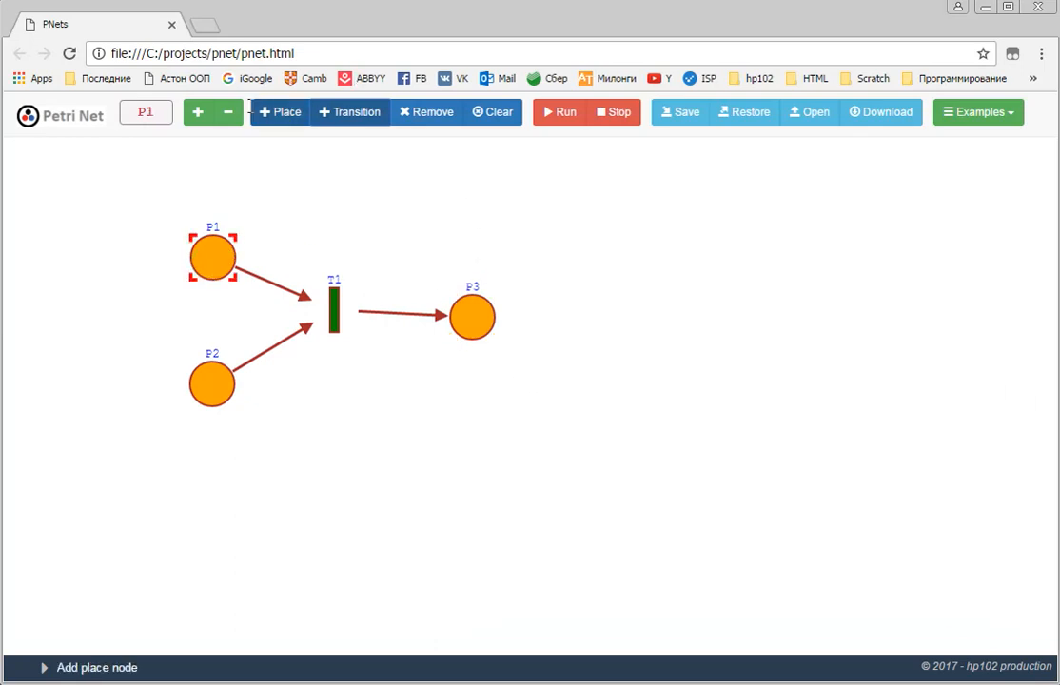
- Give place P1 three tokens and place P2 one token
{"action": "left_click", "coordinate": [198, 113]}
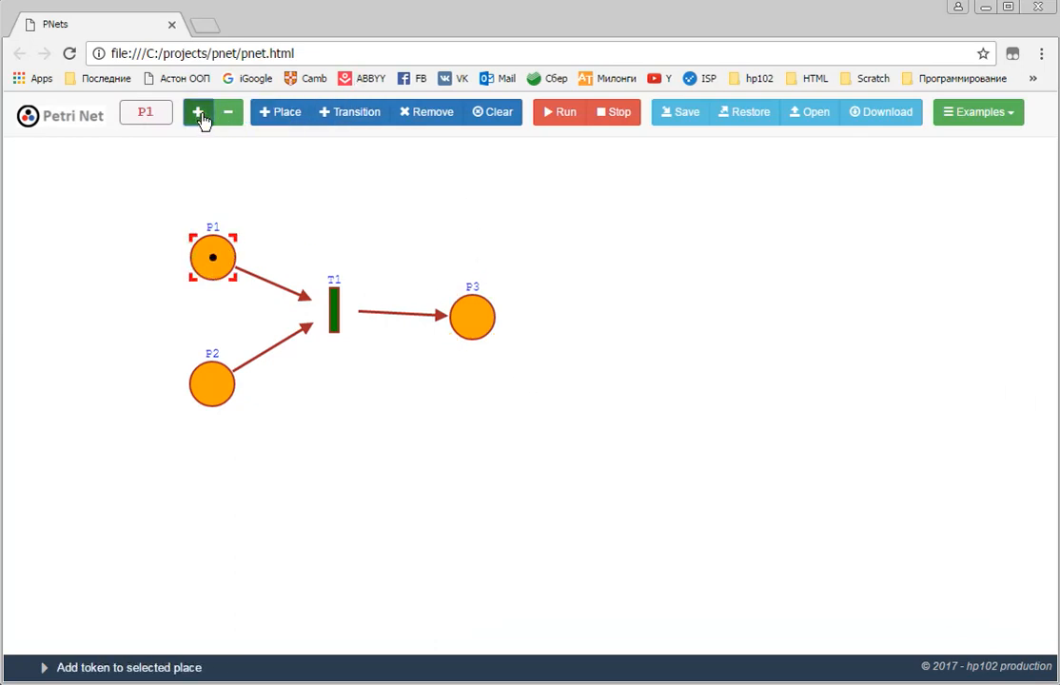
{"action": "left_click", "coordinate": [200, 112]}
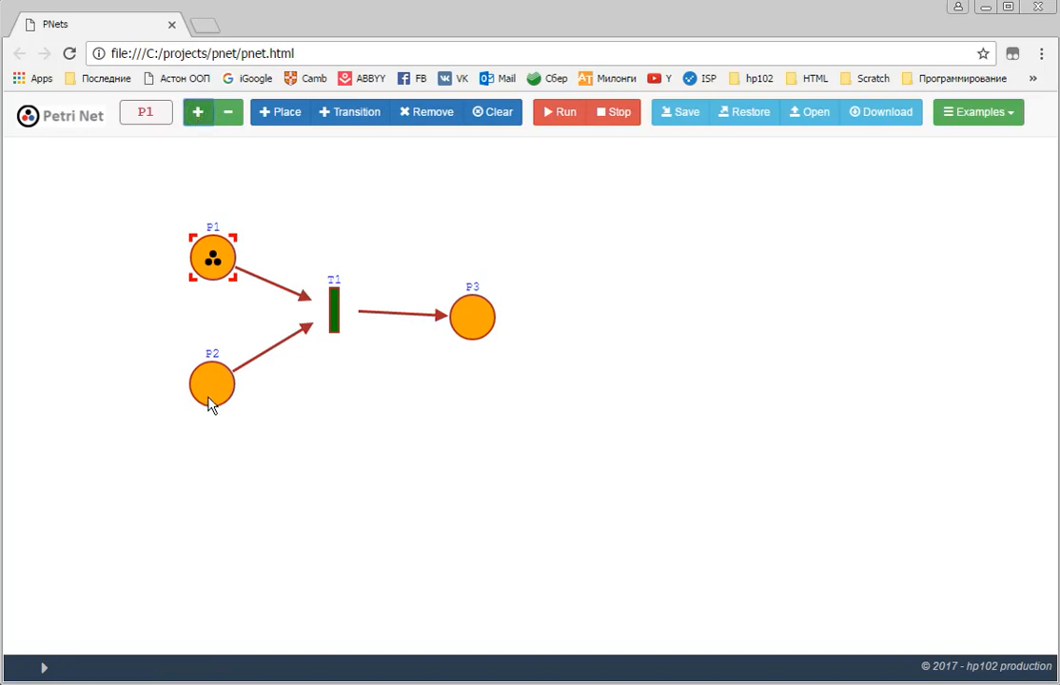
{"action": "left_click", "coordinate": [212, 383]}
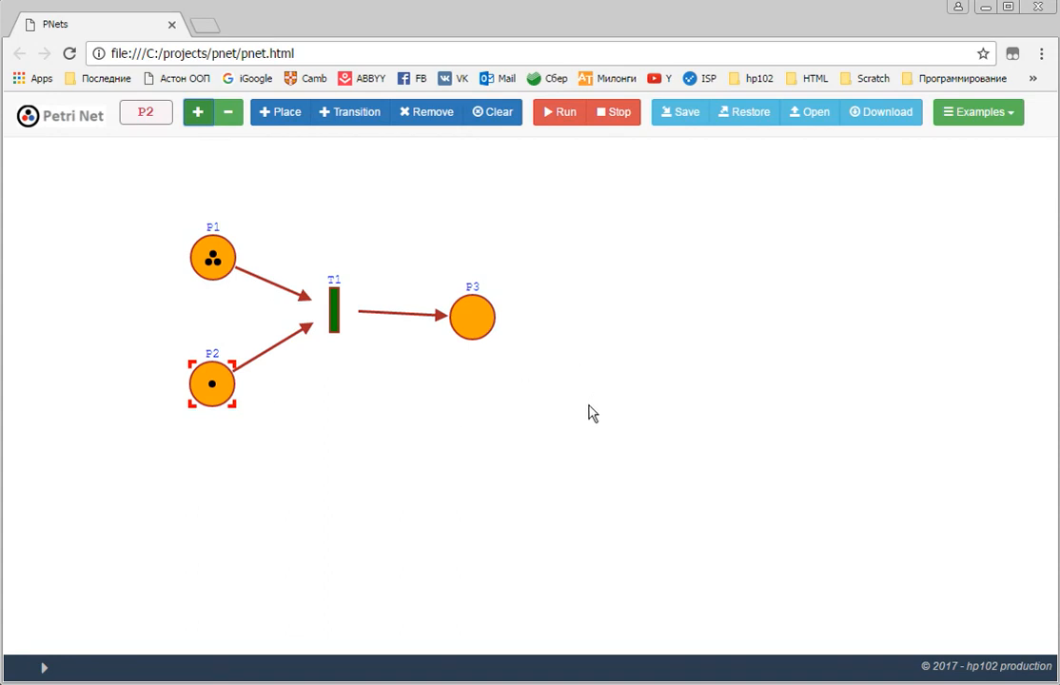
{"action": "mouse_move", "coordinate": [505, 346]}
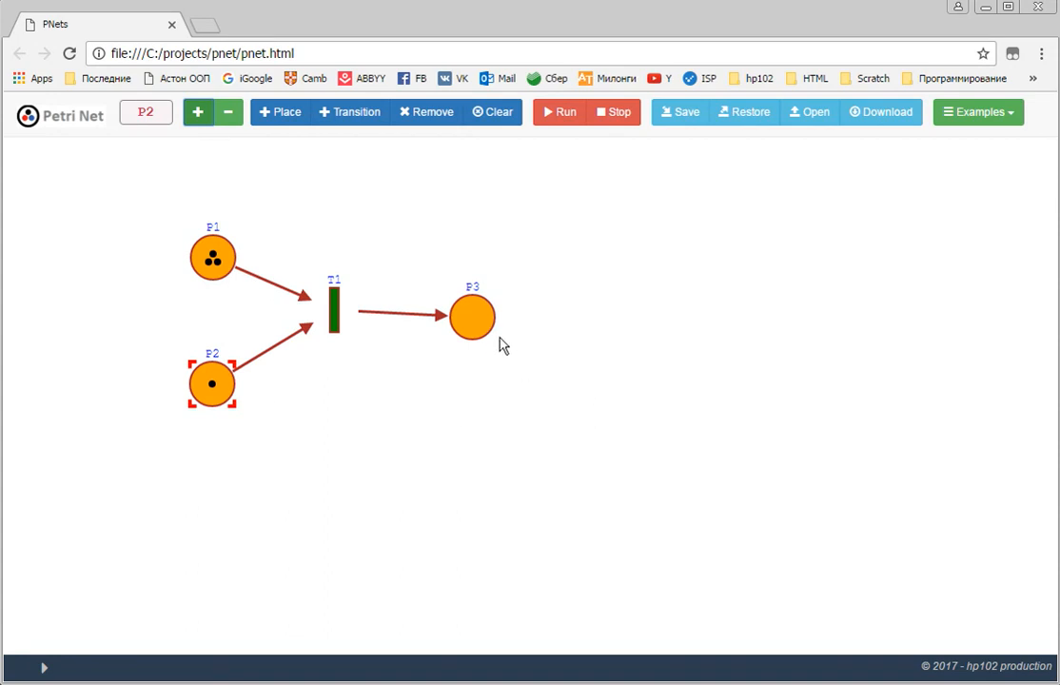
{"action": "left_click", "coordinate": [472, 316]}
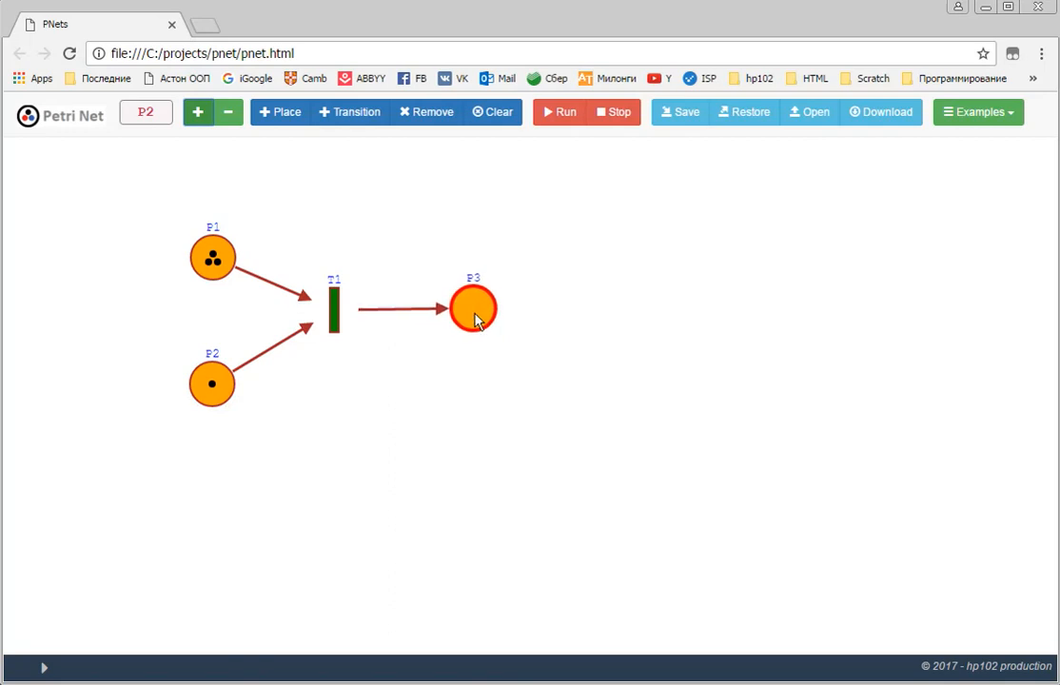
{"action": "left_click", "coordinate": [560, 112]}
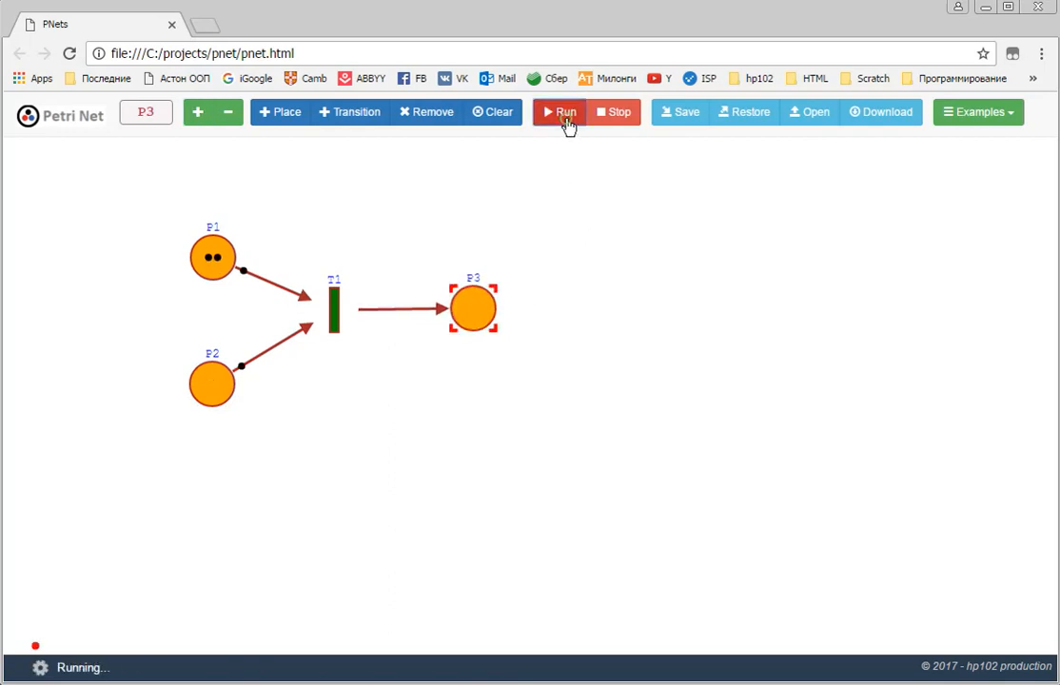
- Run the simulation until T1 fires once, leaving P1=2, P2=0, P3=1, then stop
{"action": "left_click", "coordinate": [561, 111]}
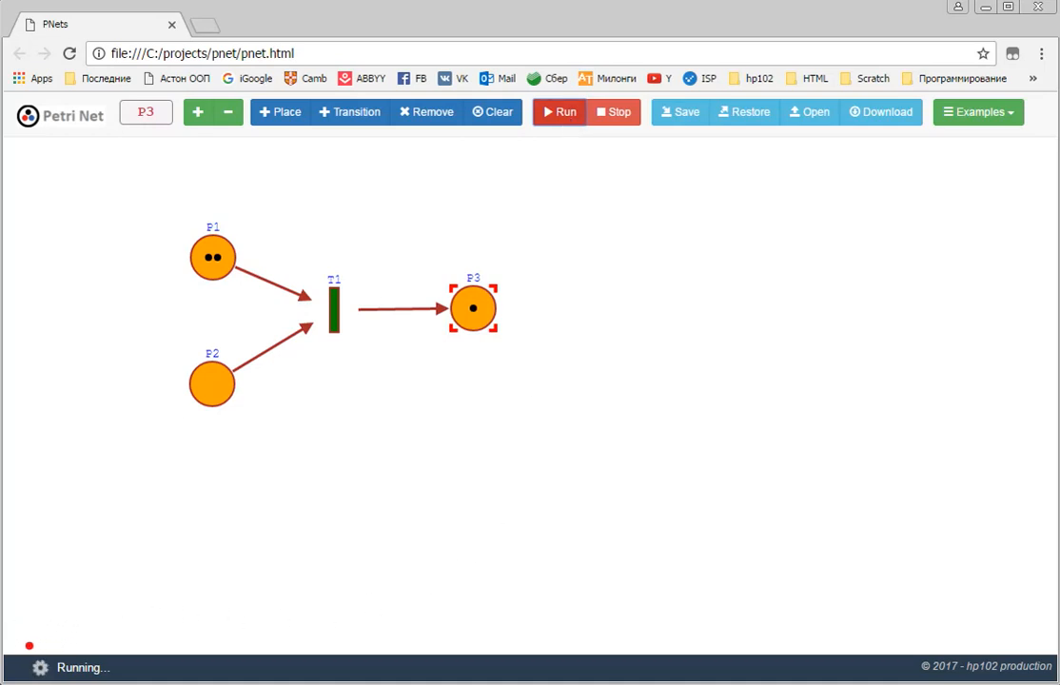
{"action": "mouse_move", "coordinate": [36, 675]}
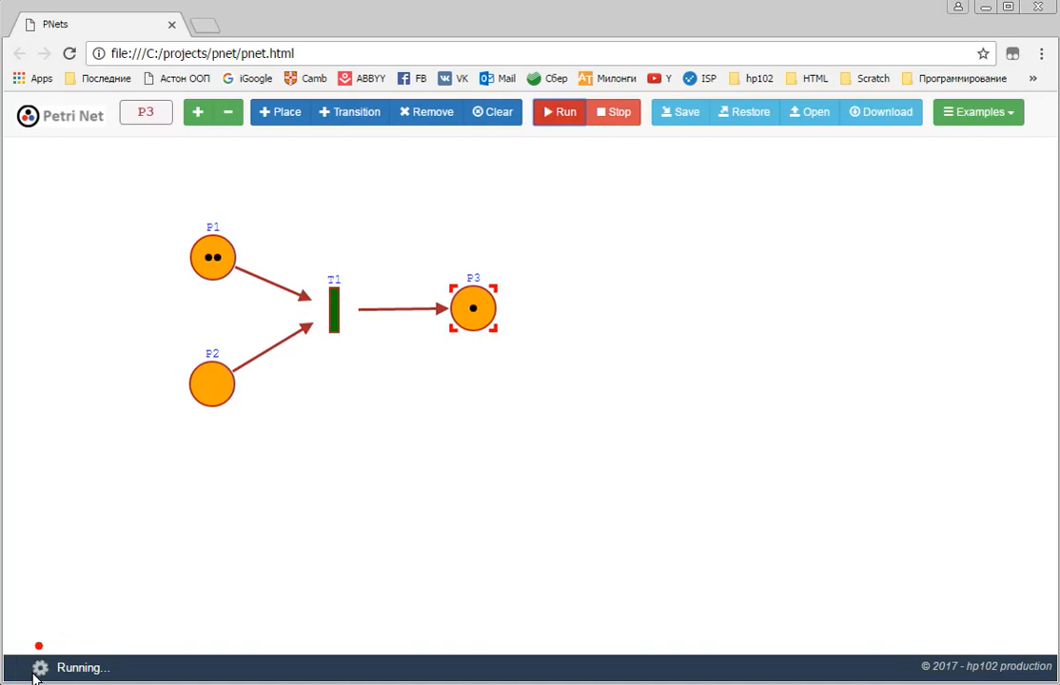
{"action": "mouse_move", "coordinate": [122, 664]}
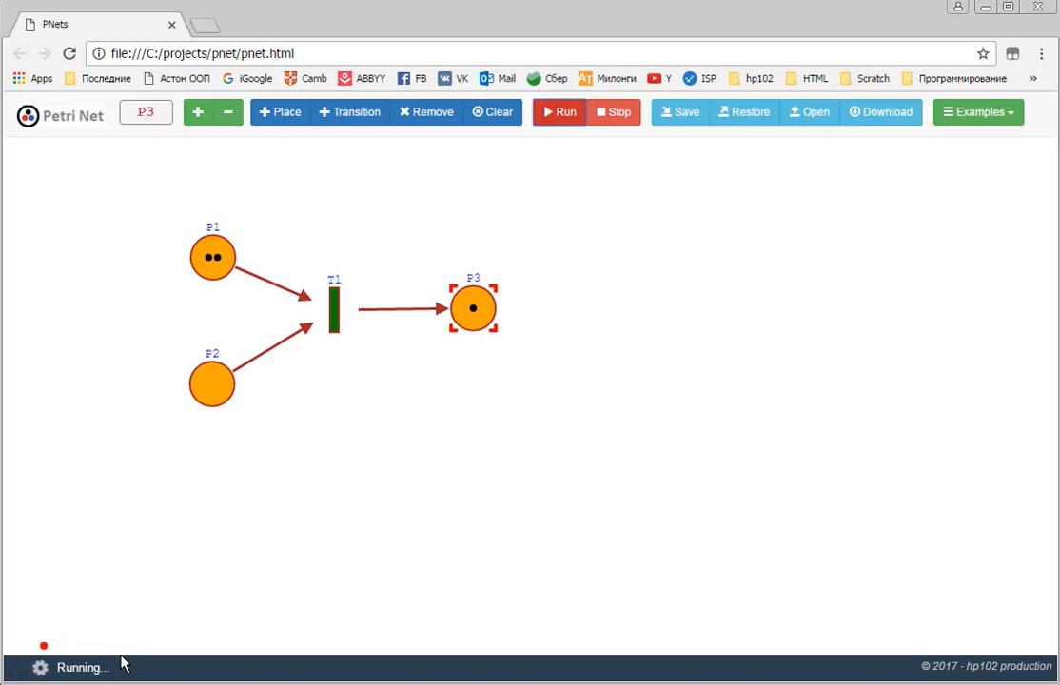
{"action": "mouse_move", "coordinate": [457, 412]}
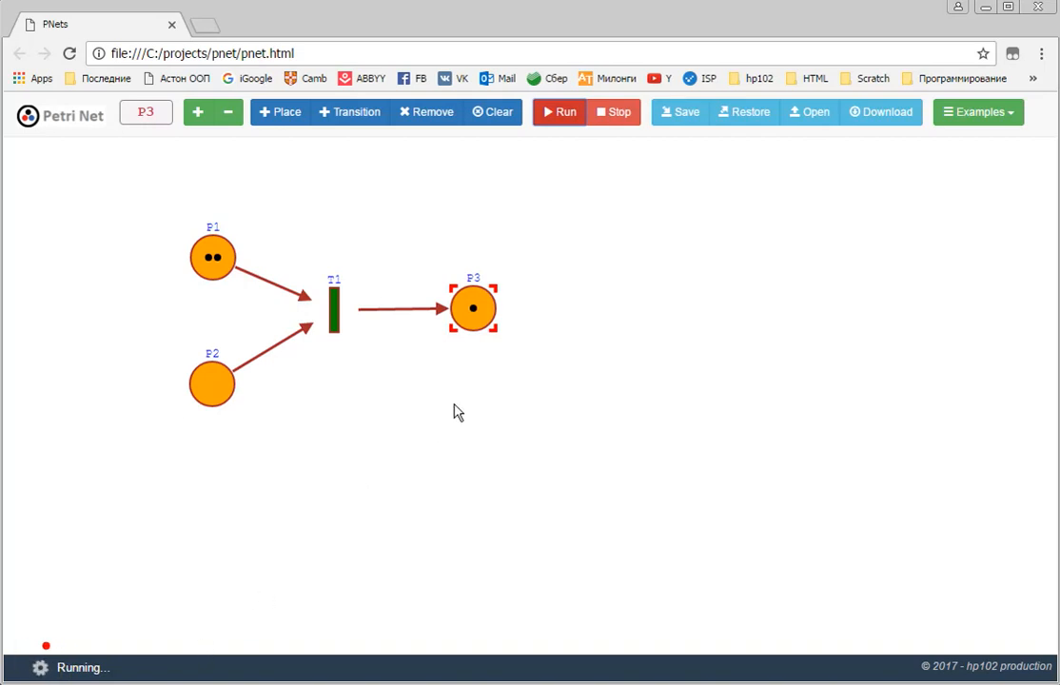
{"action": "mouse_move", "coordinate": [582, 168]}
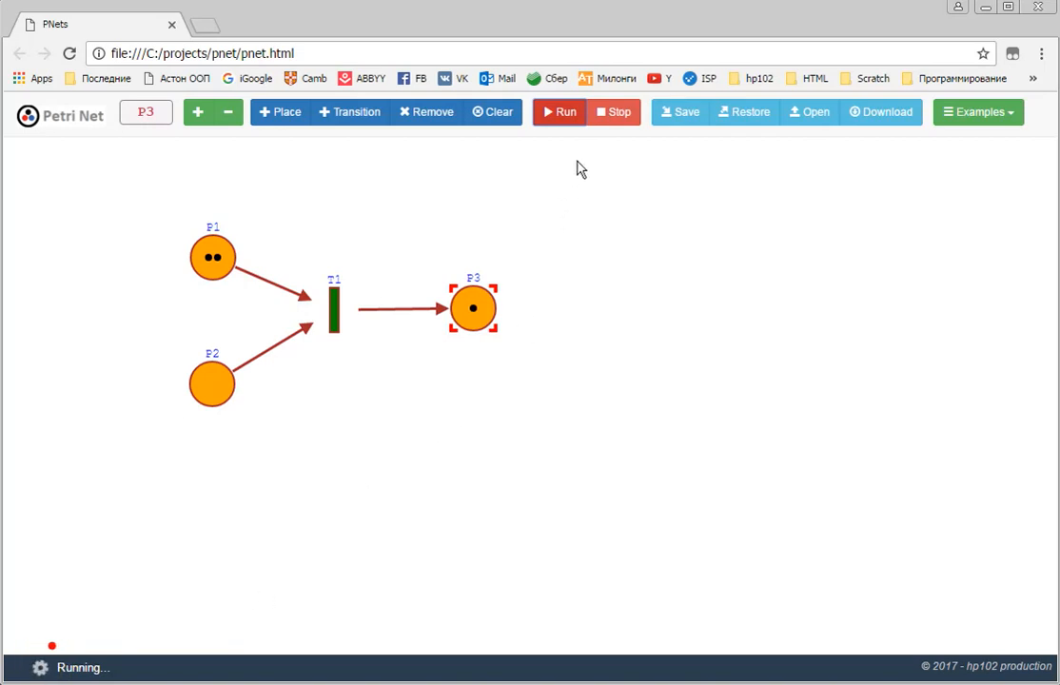
{"action": "mouse_move", "coordinate": [608, 125]}
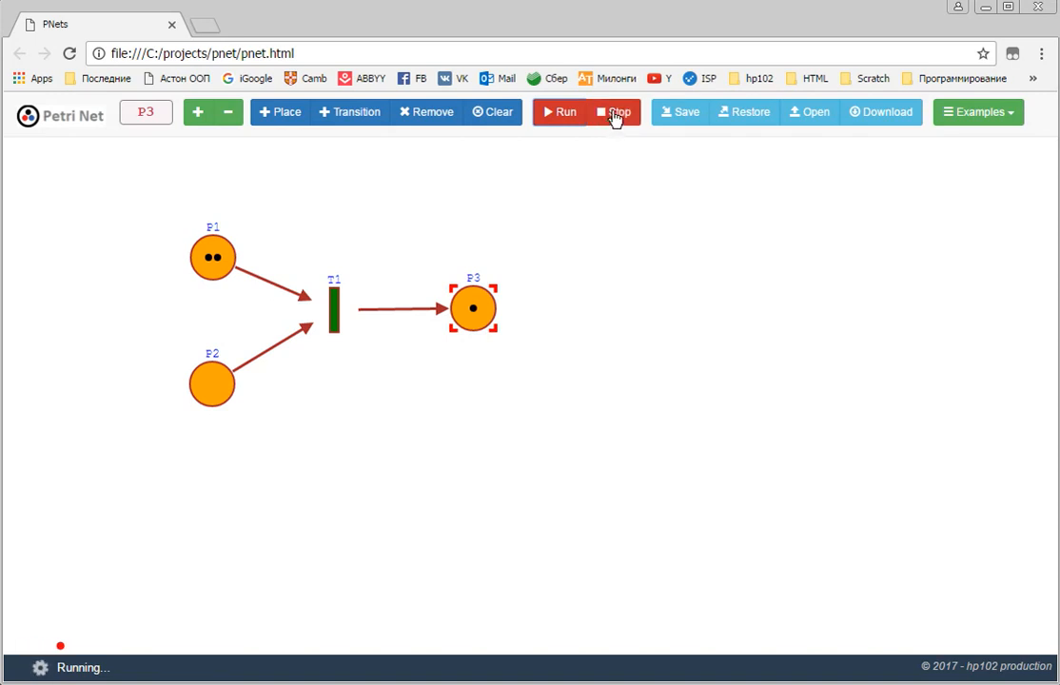
{"action": "left_click", "coordinate": [614, 111]}
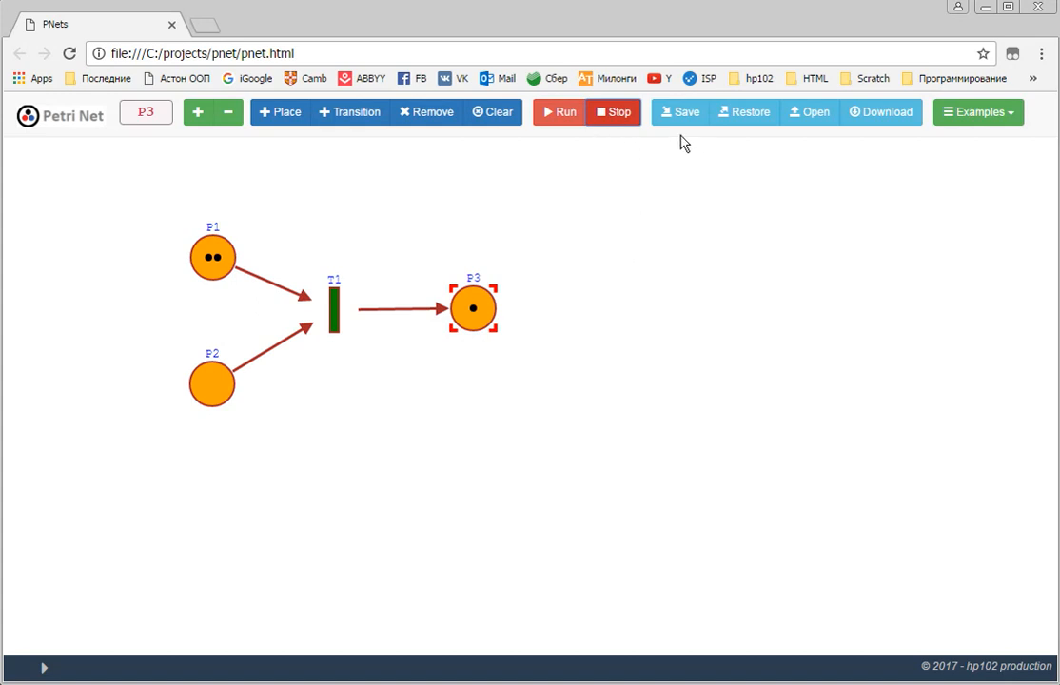
{"action": "left_click", "coordinate": [679, 112]}
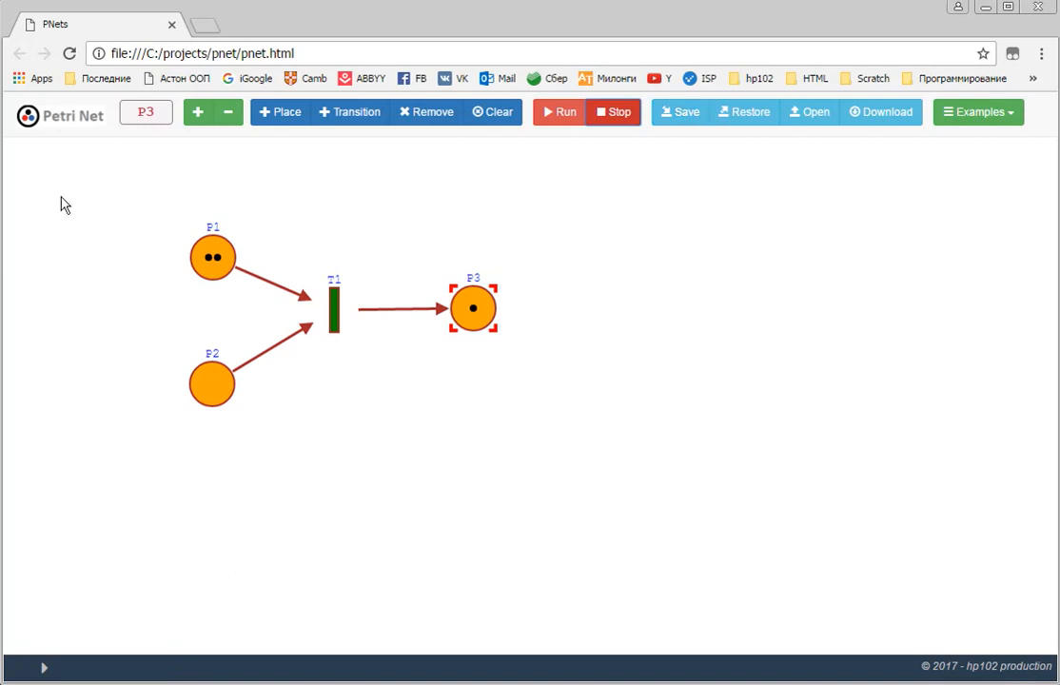
{"action": "mouse_move", "coordinate": [479, 431]}
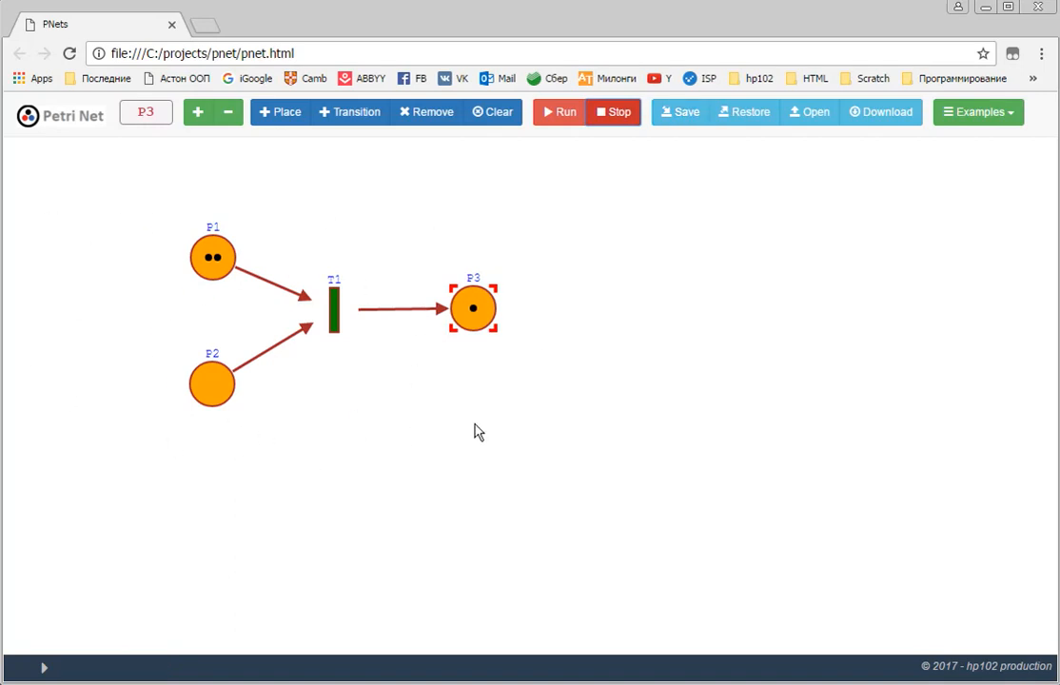
{"action": "mouse_move", "coordinate": [691, 151]}
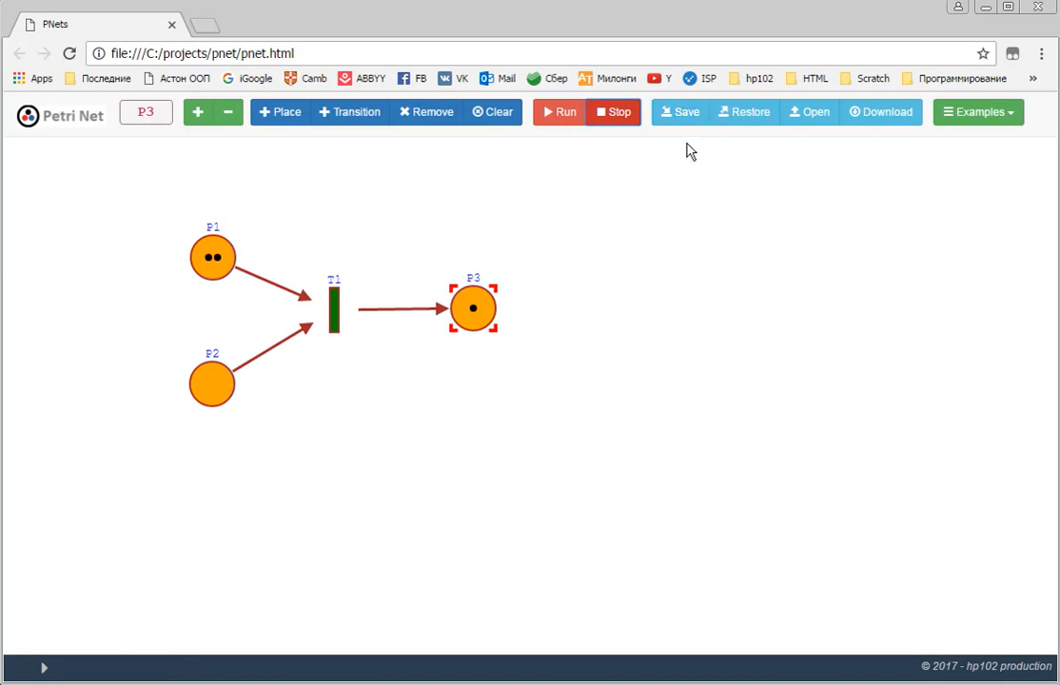
{"action": "left_click", "coordinate": [680, 112]}
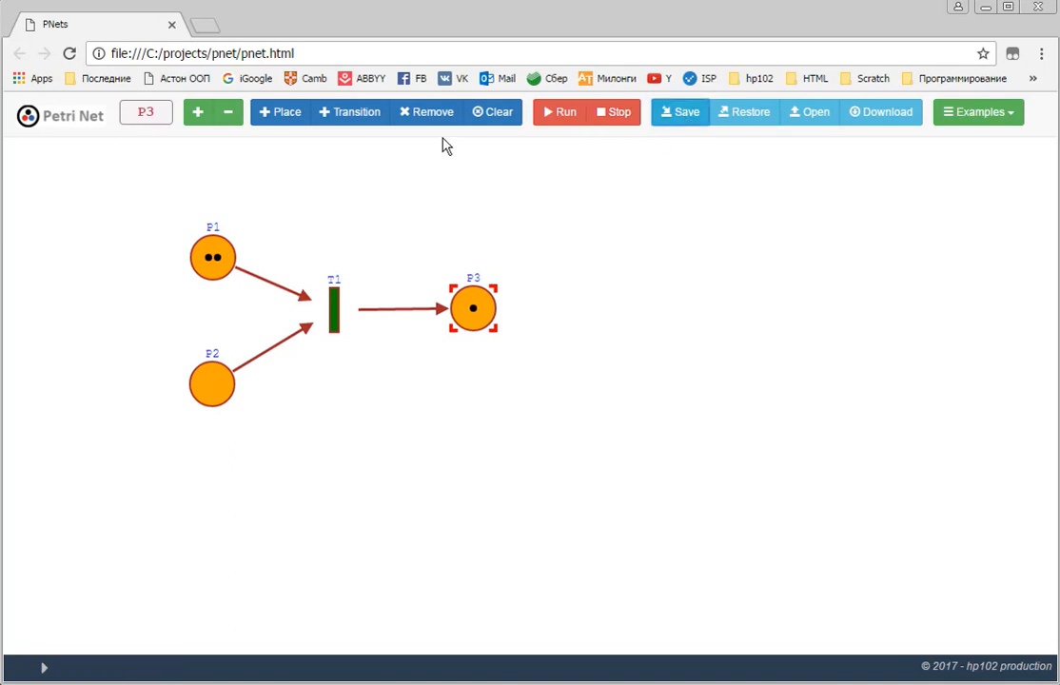
- Clear the canvas, then restore the net saved in local memory
{"action": "left_click", "coordinate": [492, 111]}
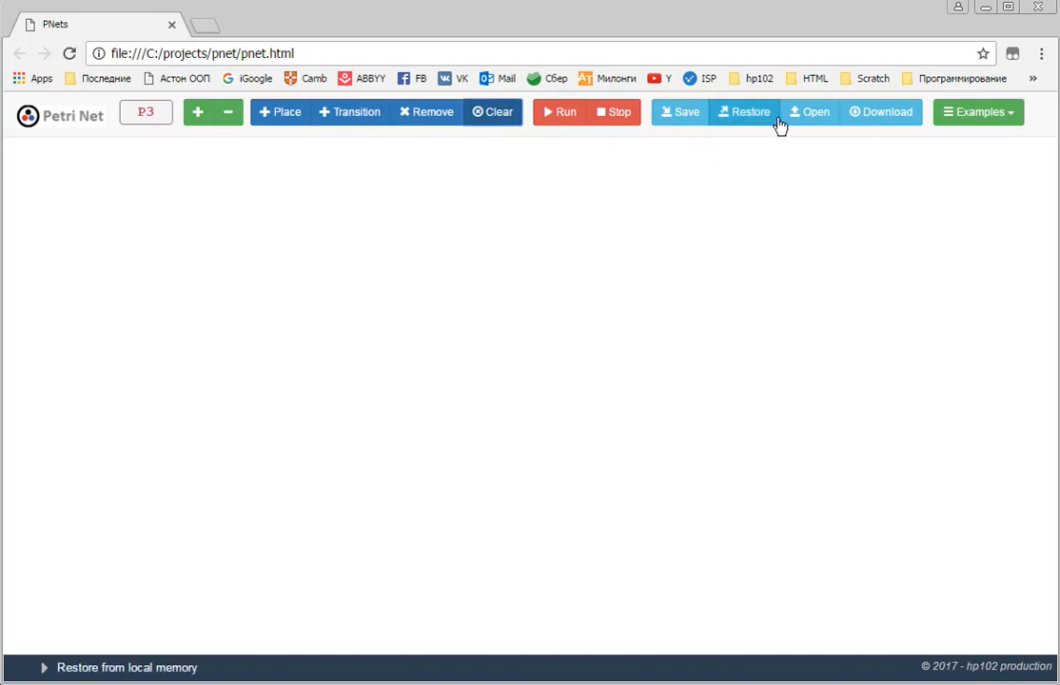
{"action": "mouse_move", "coordinate": [778, 130]}
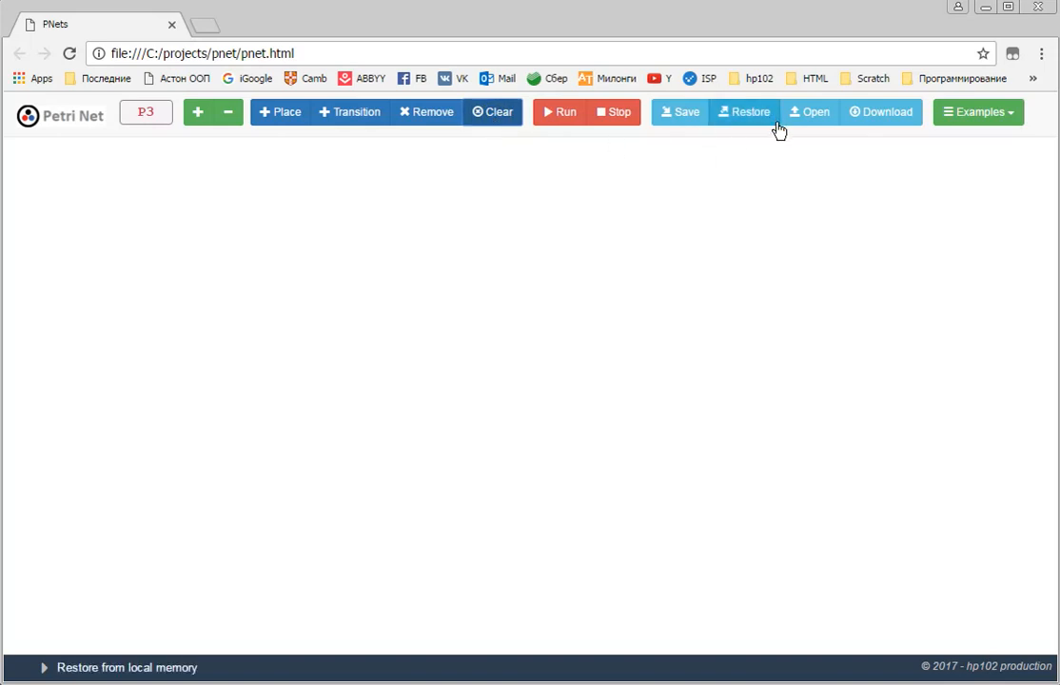
{"action": "mouse_move", "coordinate": [745, 120]}
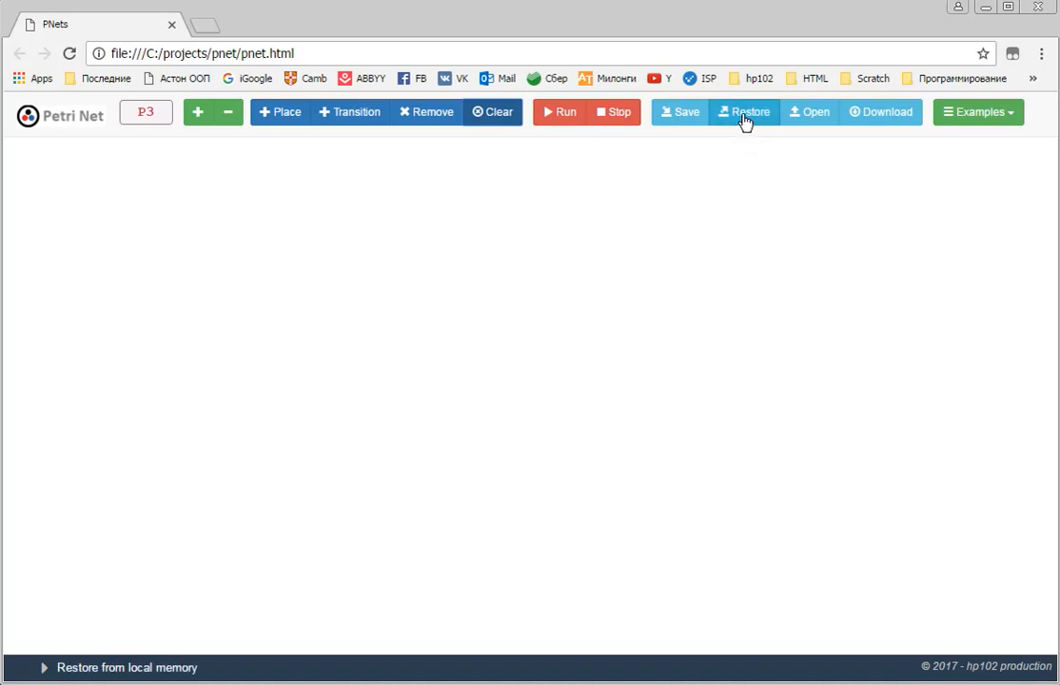
{"action": "left_click", "coordinate": [744, 112]}
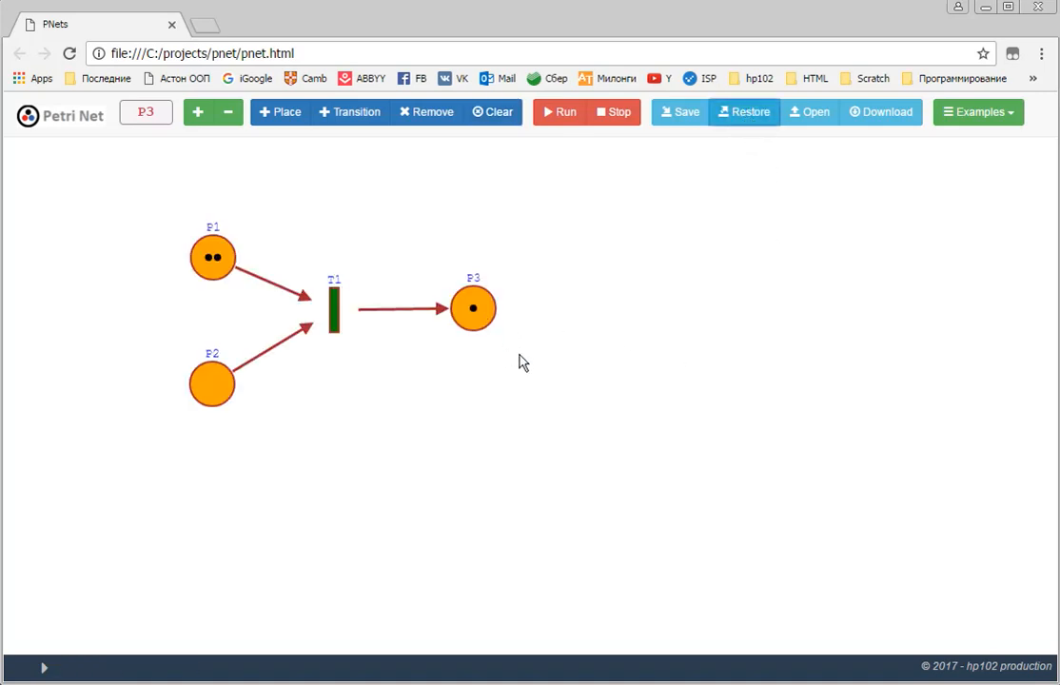
{"action": "mouse_move", "coordinate": [511, 367]}
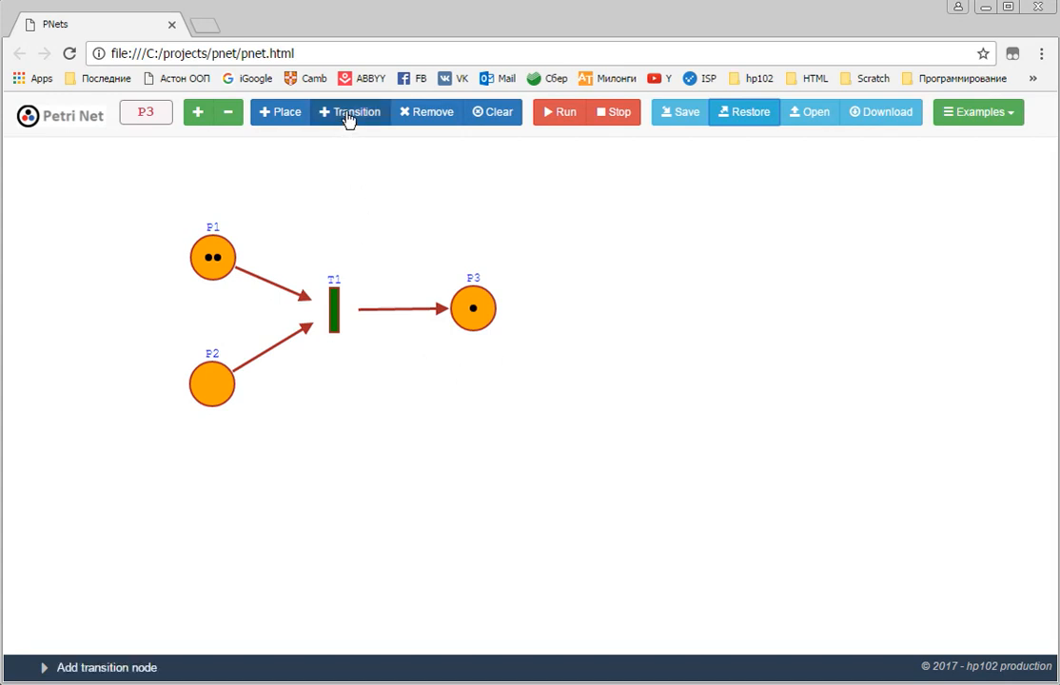
- Add transition T2 linking P3 back to P2 and position it between them
{"action": "left_click", "coordinate": [319, 433]}
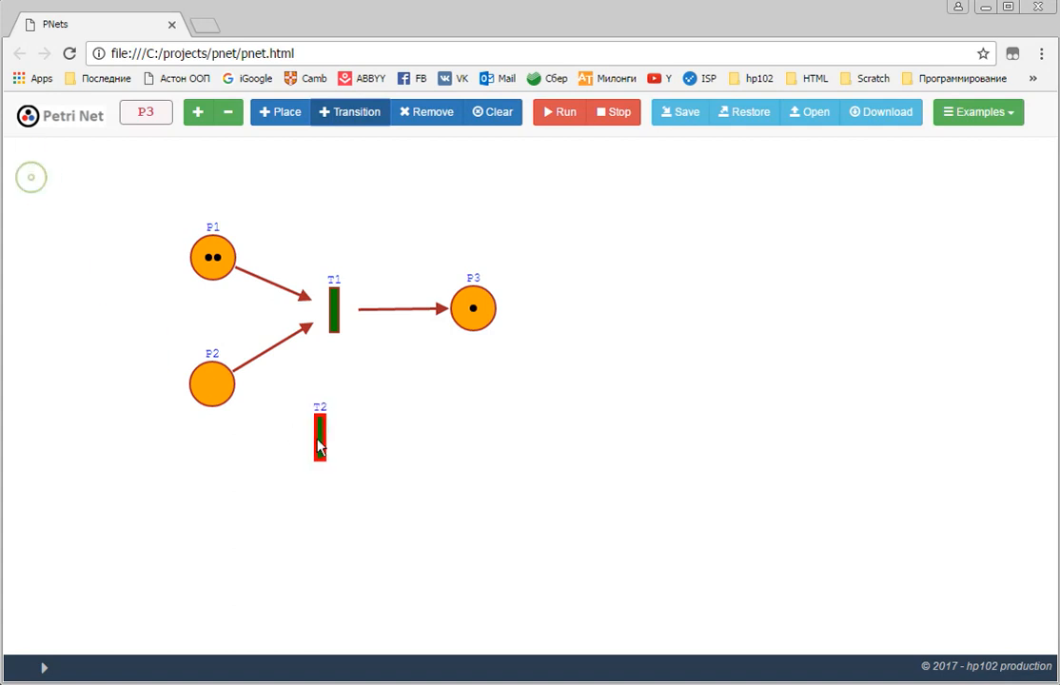
{"action": "left_click_drag", "start_coordinate": [319, 438], "coordinate": [380, 400]}
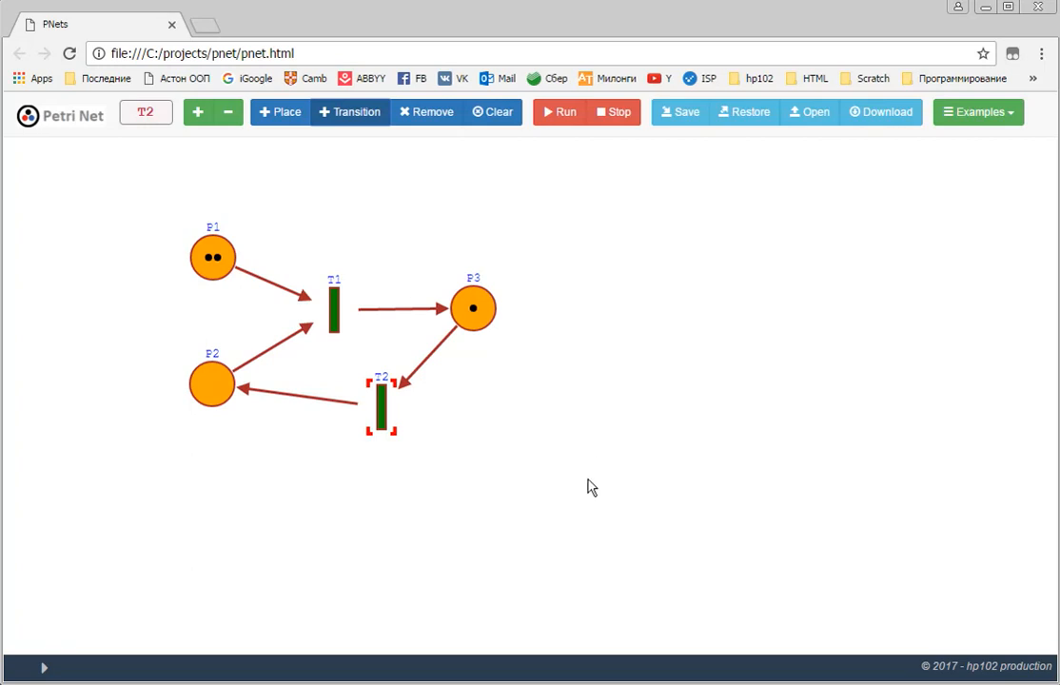
{"action": "mouse_move", "coordinate": [651, 554]}
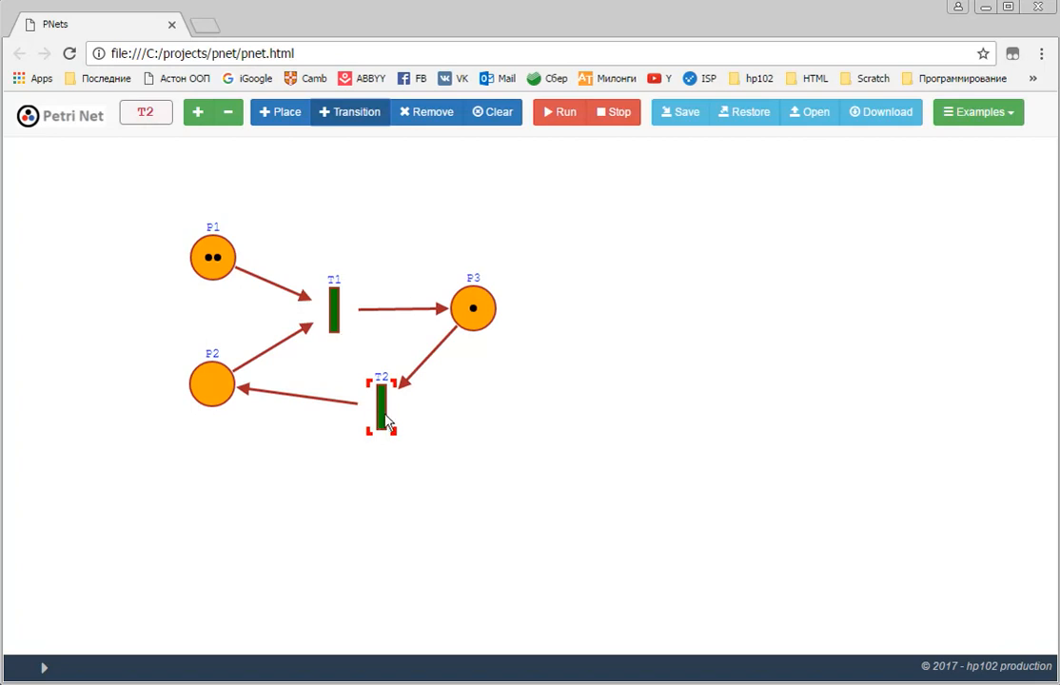
{"action": "left_click_drag", "start_coordinate": [380, 404], "coordinate": [328, 418]}
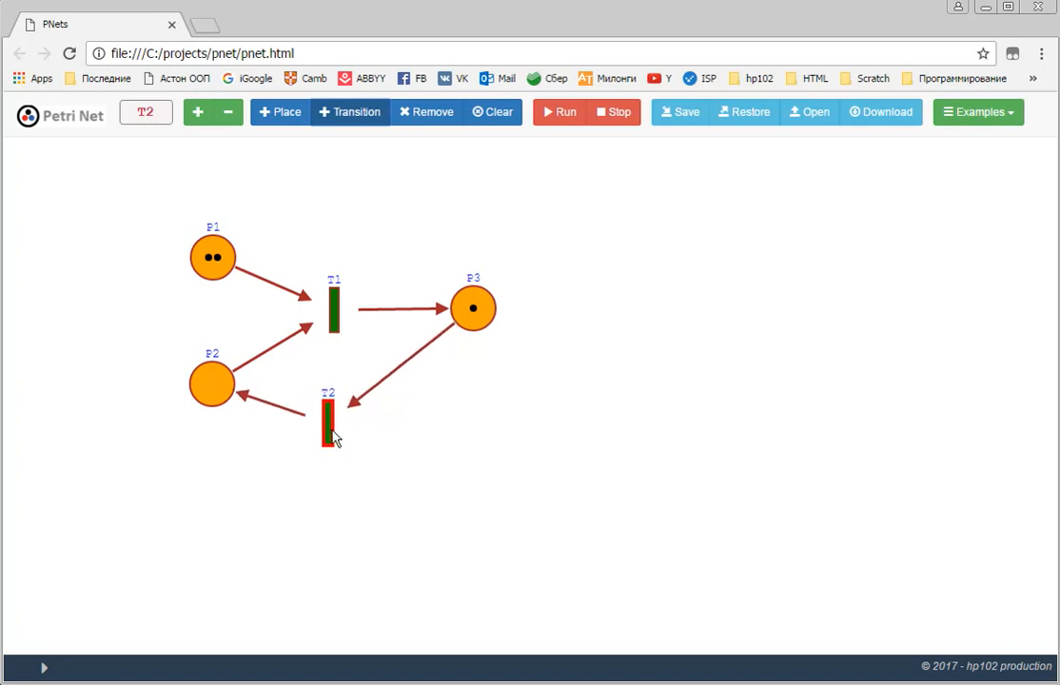
{"action": "left_click_drag", "start_coordinate": [331, 418], "coordinate": [338, 390]}
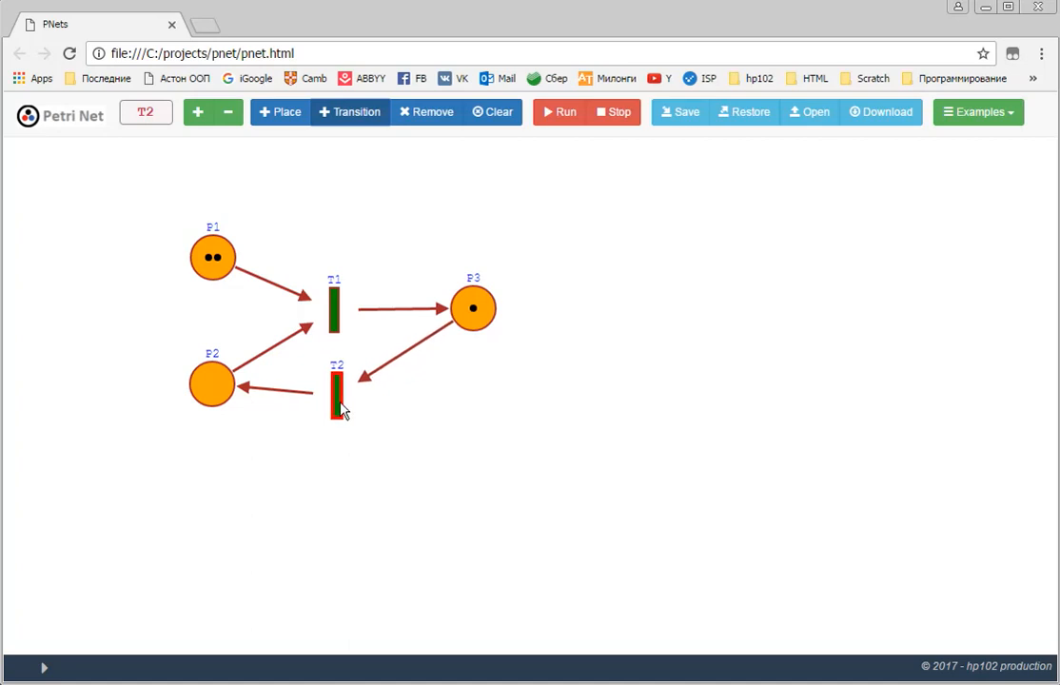
{"action": "left_click", "coordinate": [335, 390]}
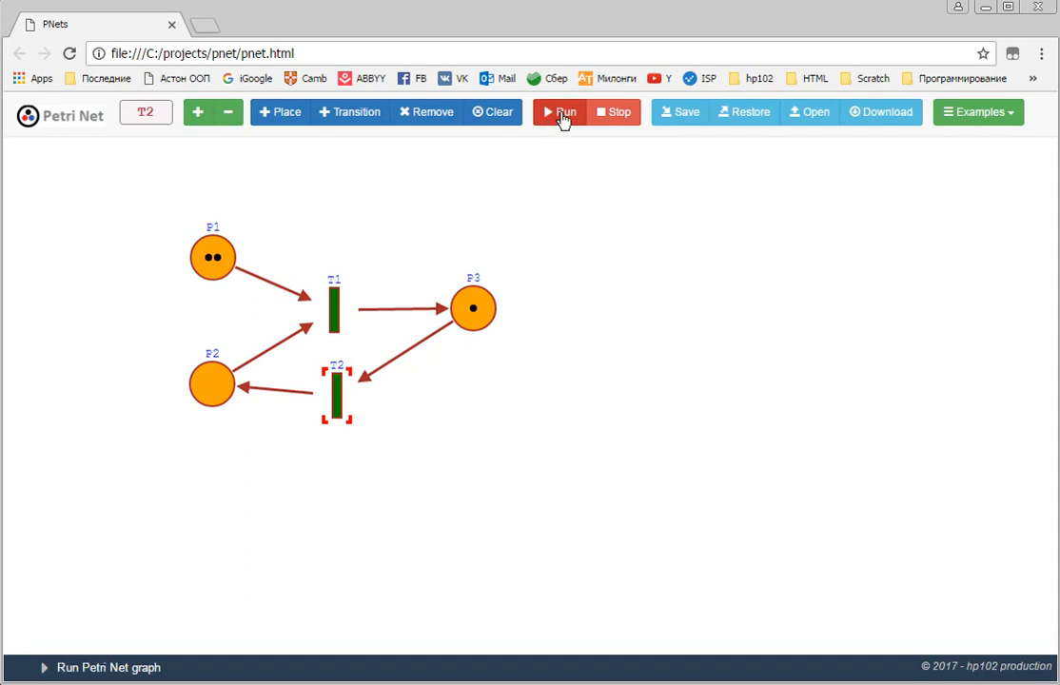
- Run the cycle net until only P2 holds a token, download it as pnet.txt, and clear the canvas
{"action": "left_click", "coordinate": [559, 112]}
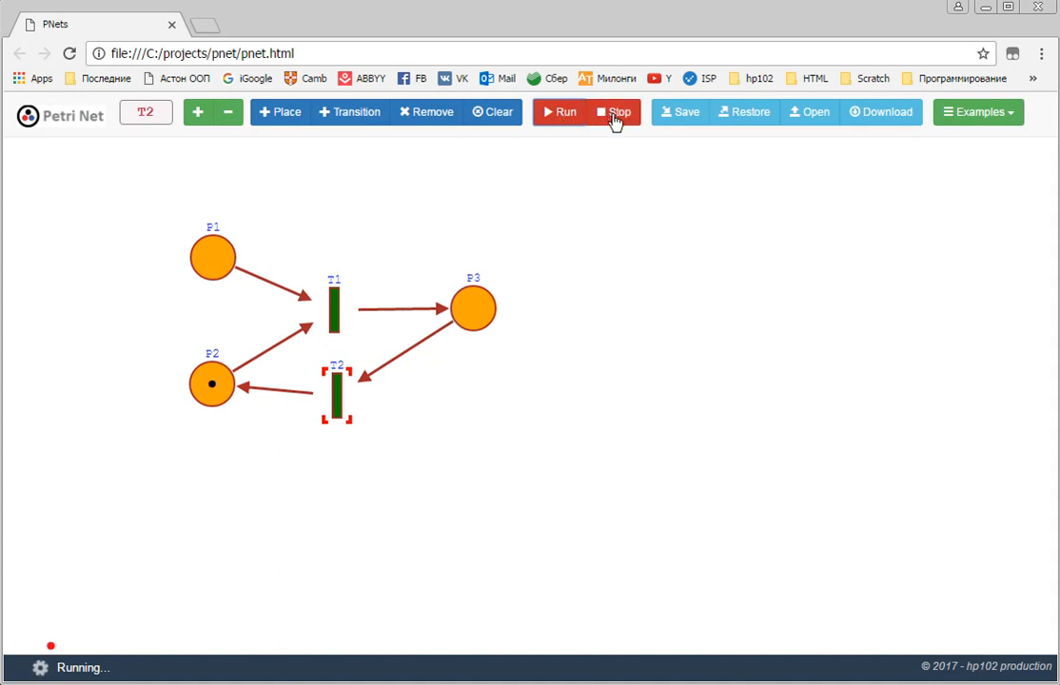
{"action": "left_click", "coordinate": [616, 112]}
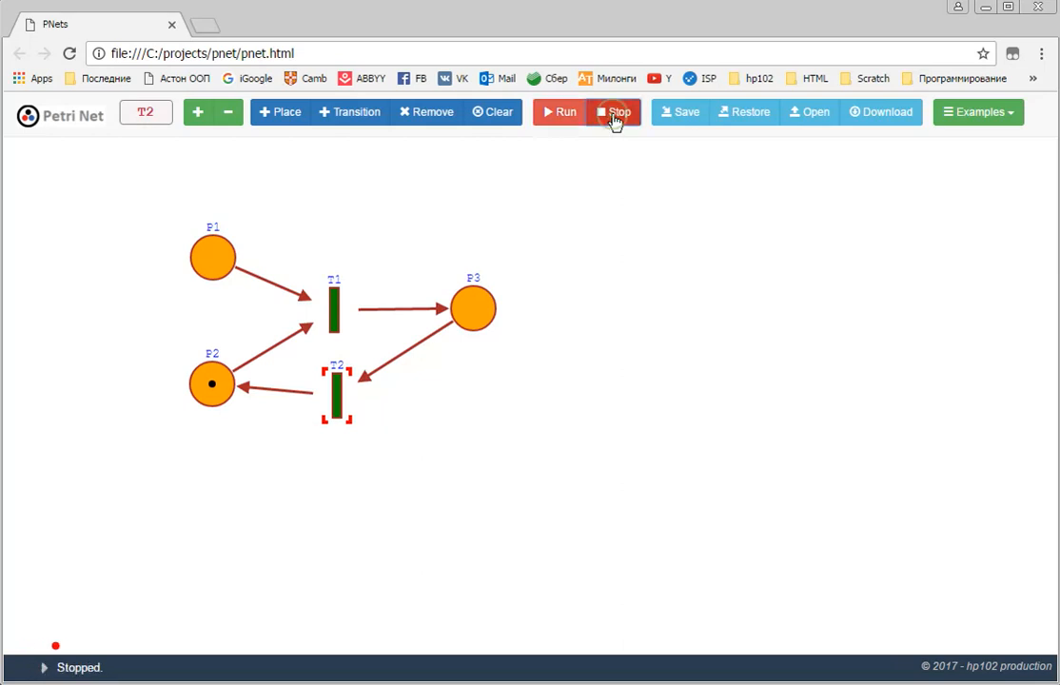
{"action": "left_click", "coordinate": [615, 111]}
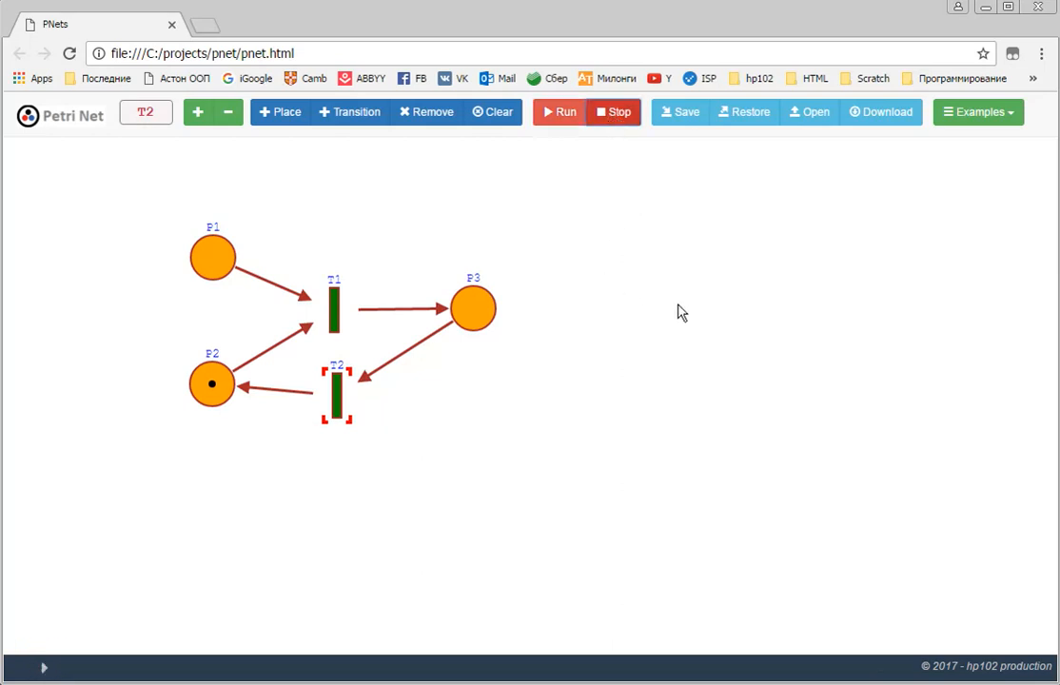
{"action": "mouse_move", "coordinate": [657, 326]}
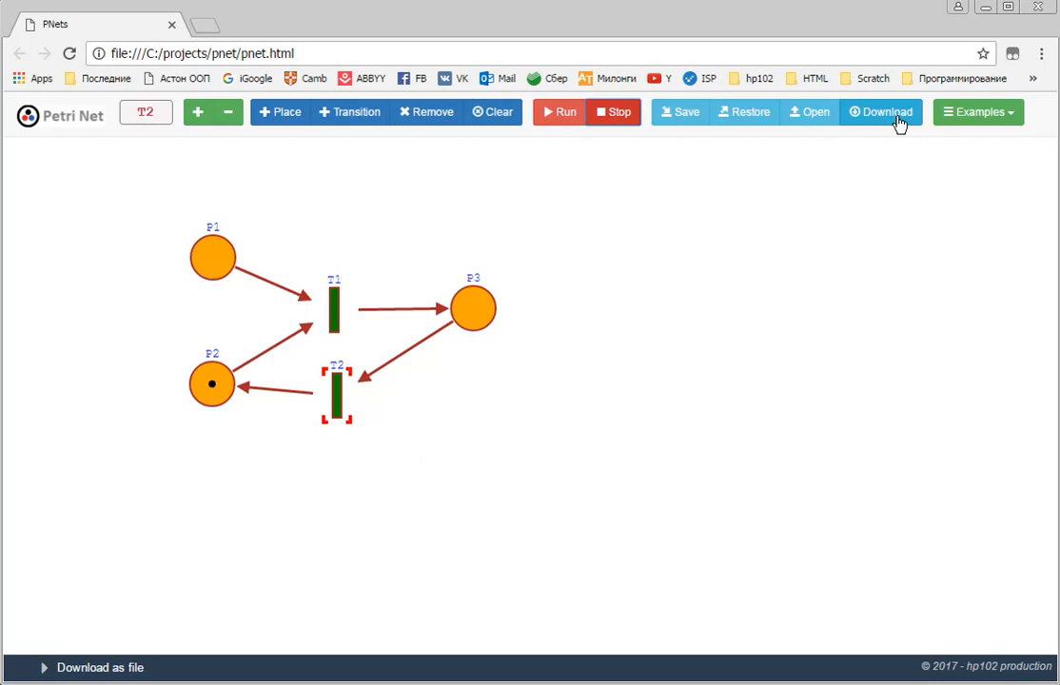
{"action": "left_click", "coordinate": [882, 111]}
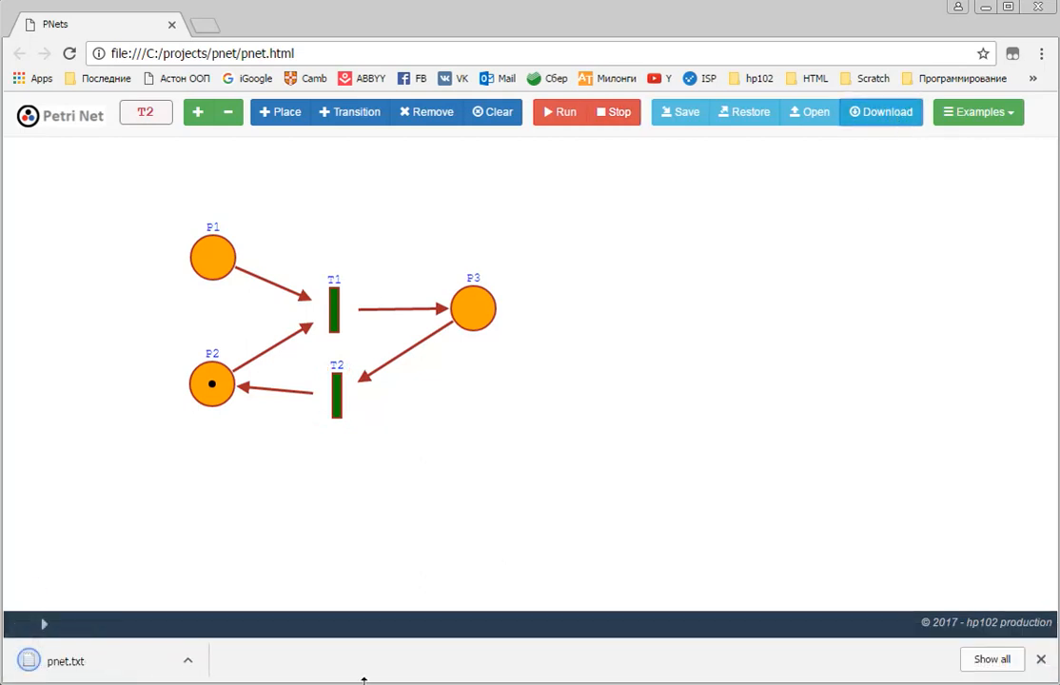
{"action": "left_click", "coordinate": [493, 112]}
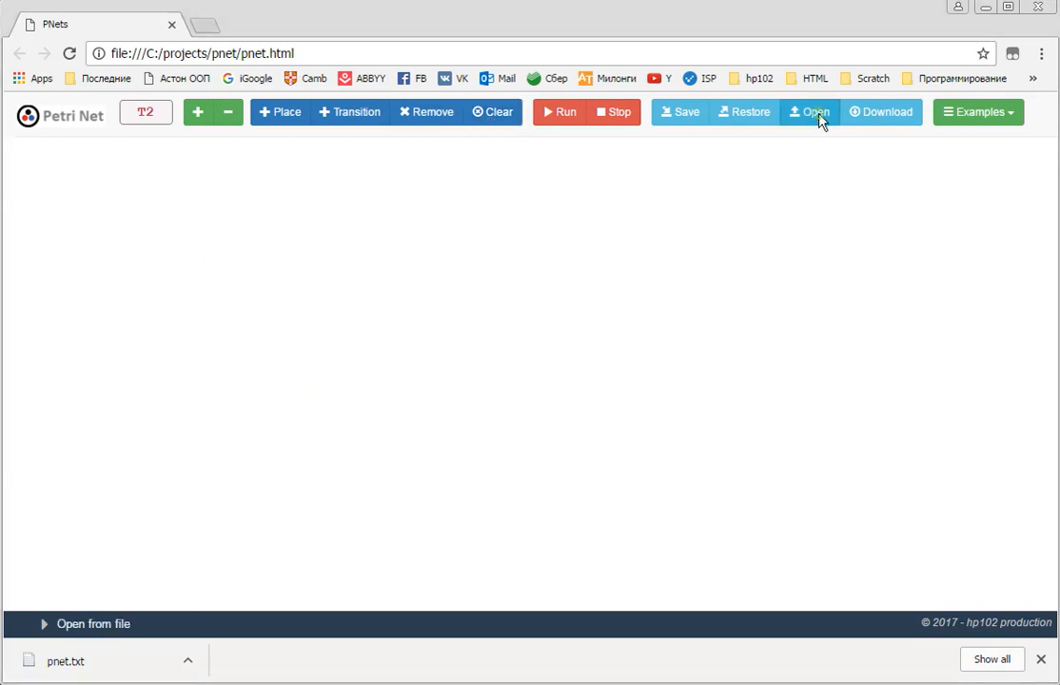
- Open pnet.txt from Downloads to bring back the cycle net, then clear the canvas
{"action": "left_click", "coordinate": [809, 112]}
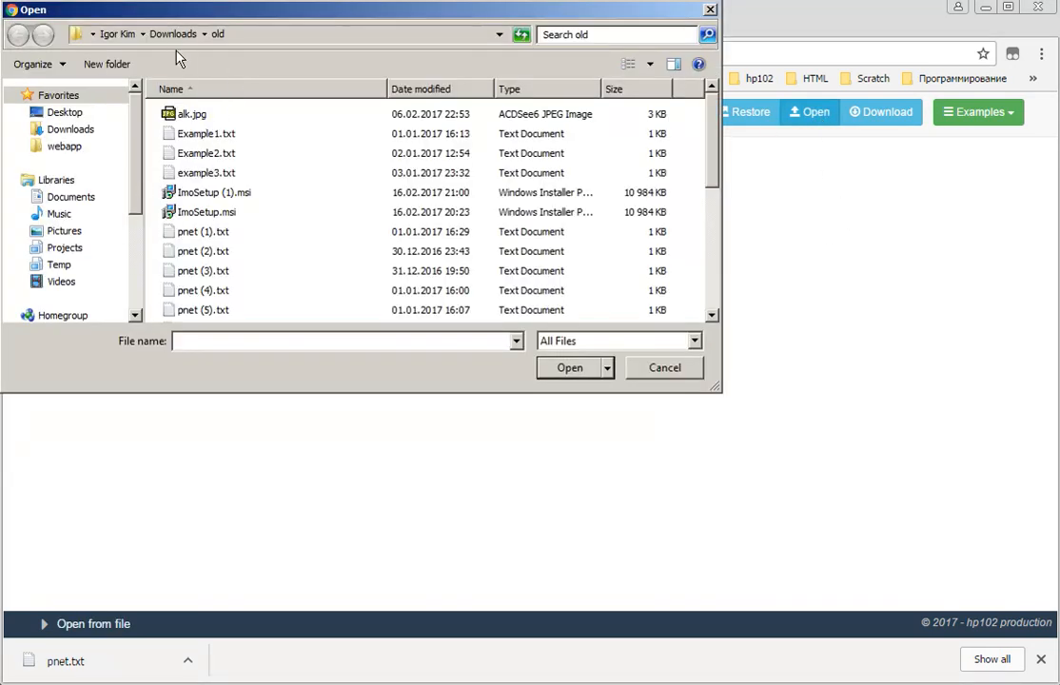
{"action": "left_click", "coordinate": [18, 33]}
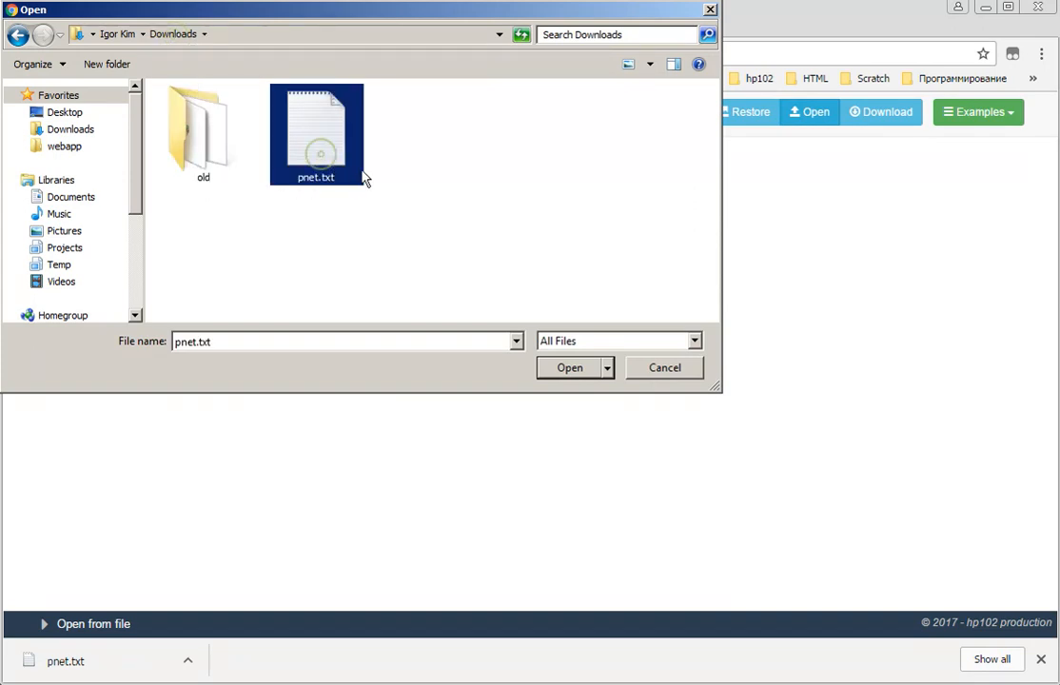
{"action": "left_click", "coordinate": [569, 368]}
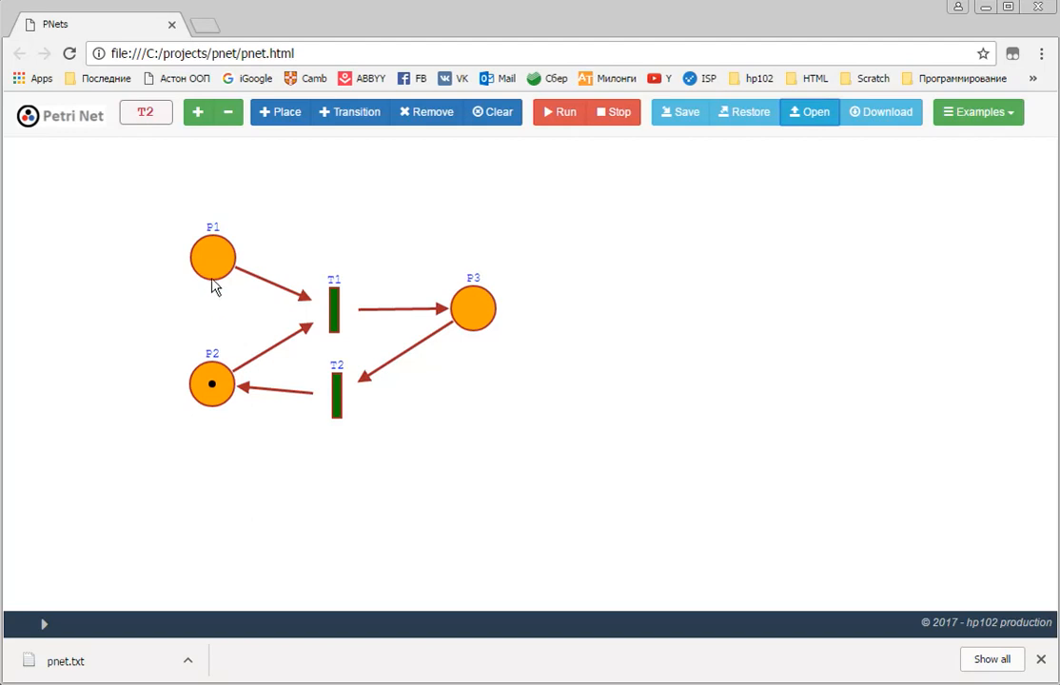
{"action": "left_click", "coordinate": [213, 258]}
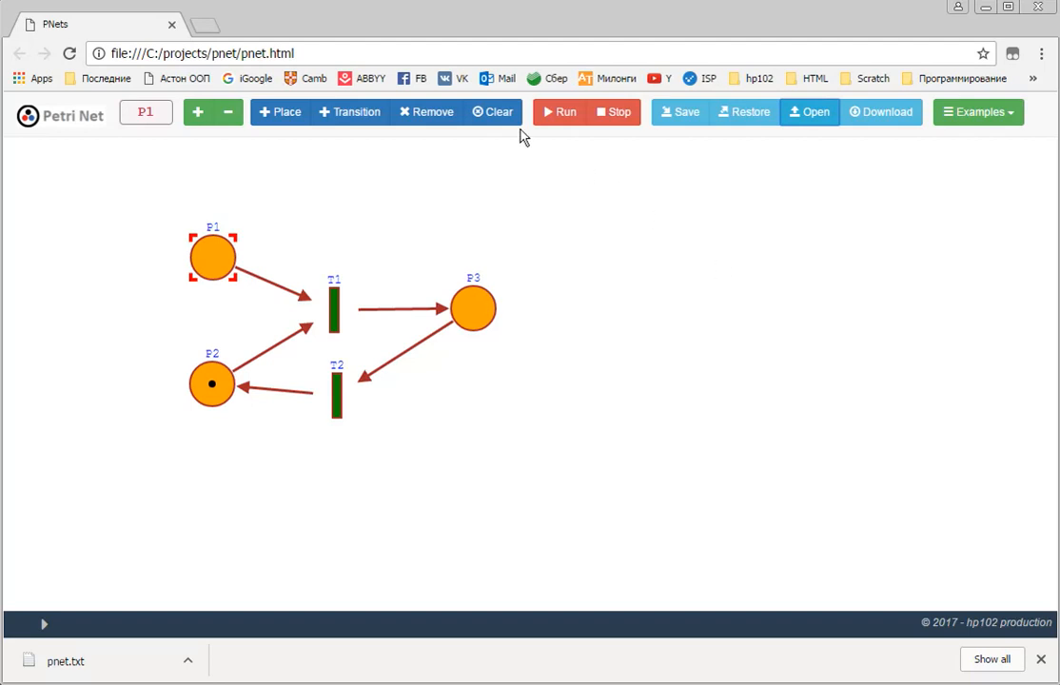
{"action": "left_click", "coordinate": [492, 111]}
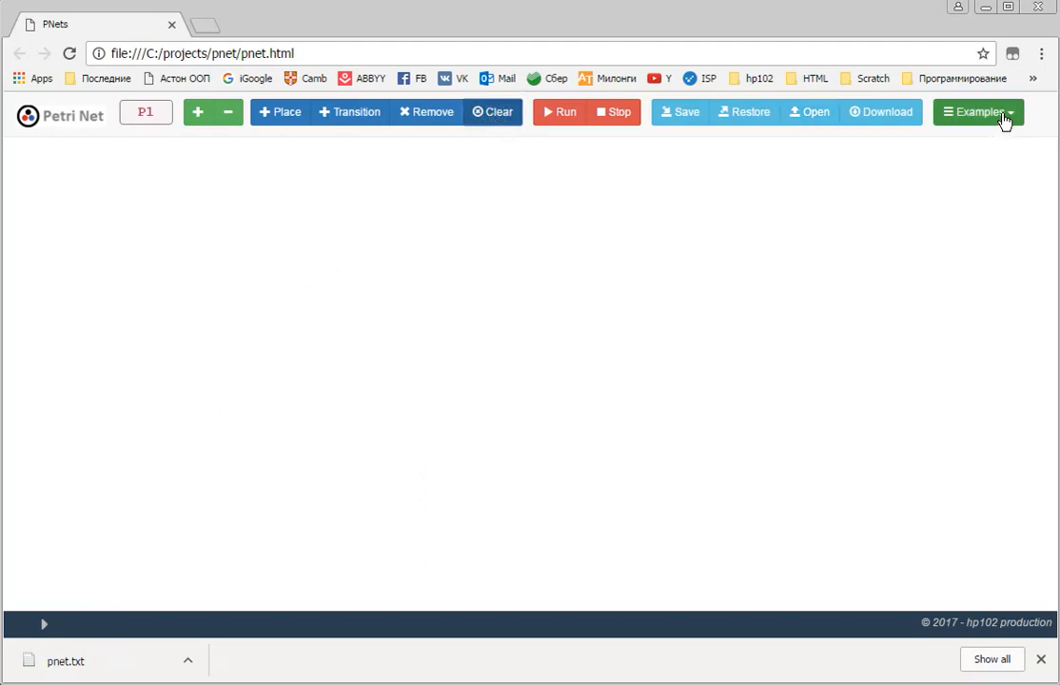
- Load Example 2 from the Examples list, run it briefly, then stop with two tokens in P1
{"action": "left_click", "coordinate": [978, 112]}
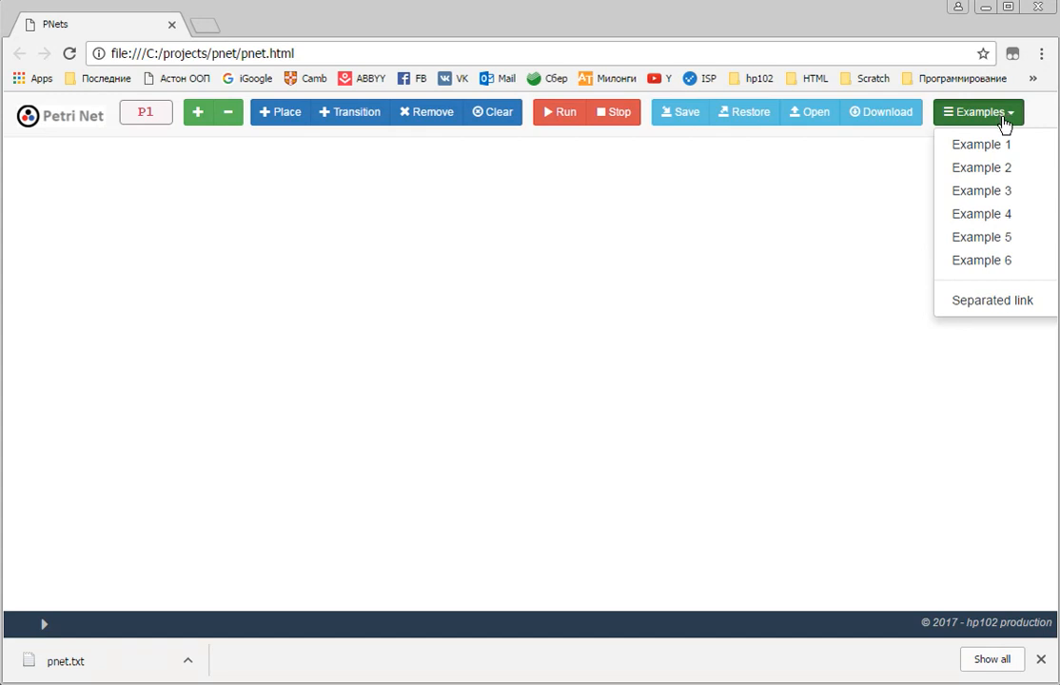
{"action": "left_click", "coordinate": [981, 167]}
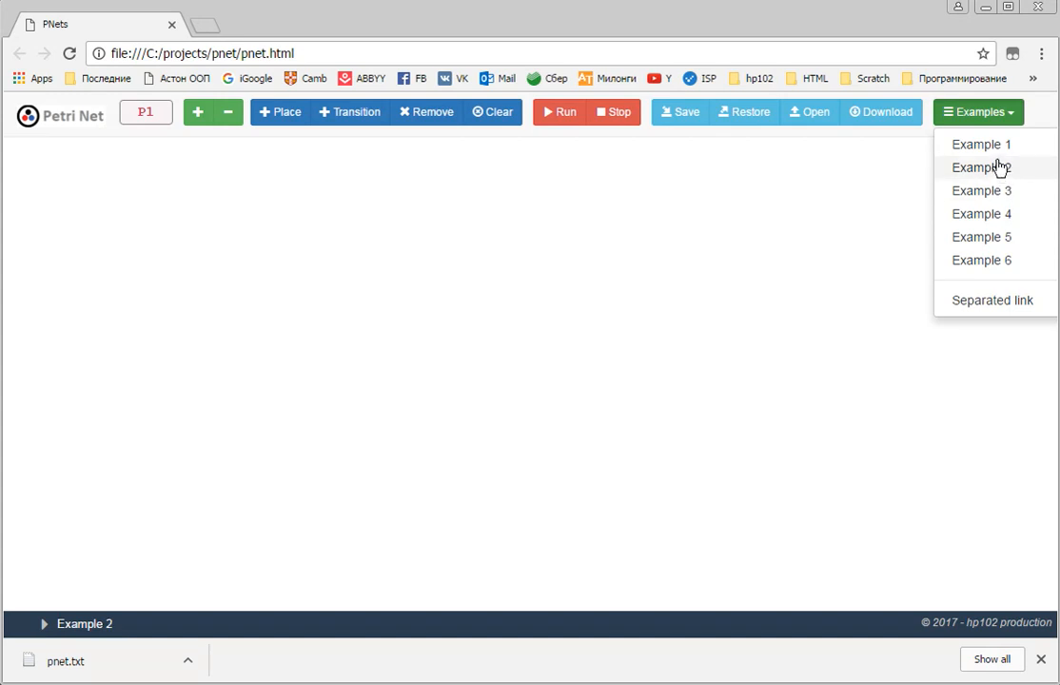
{"action": "mouse_move", "coordinate": [998, 174]}
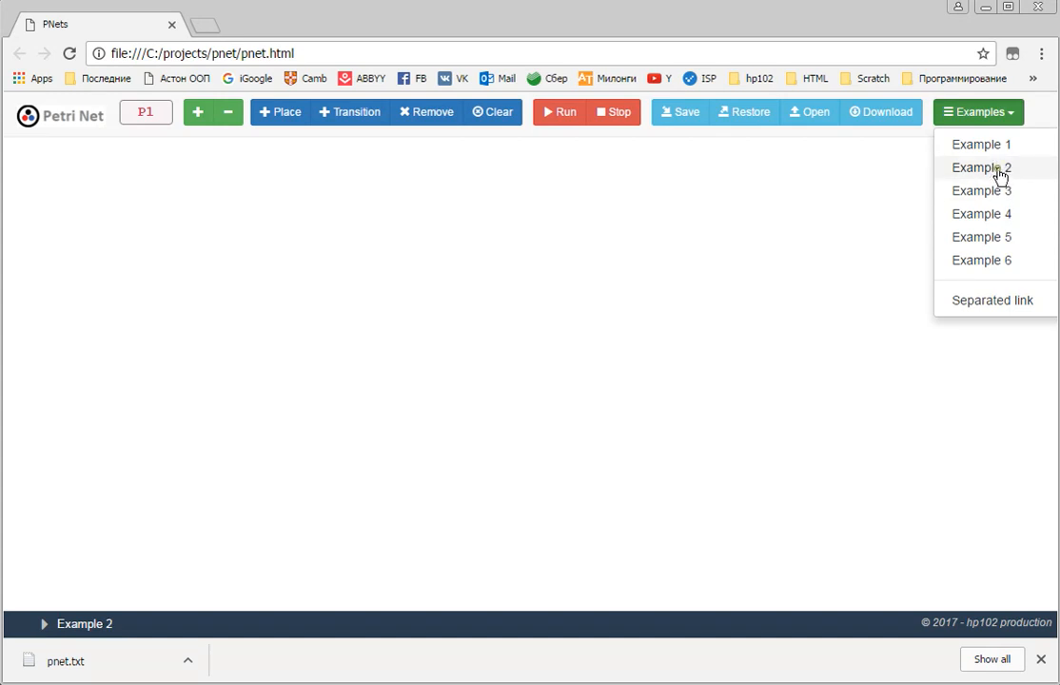
{"action": "left_click", "coordinate": [981, 168]}
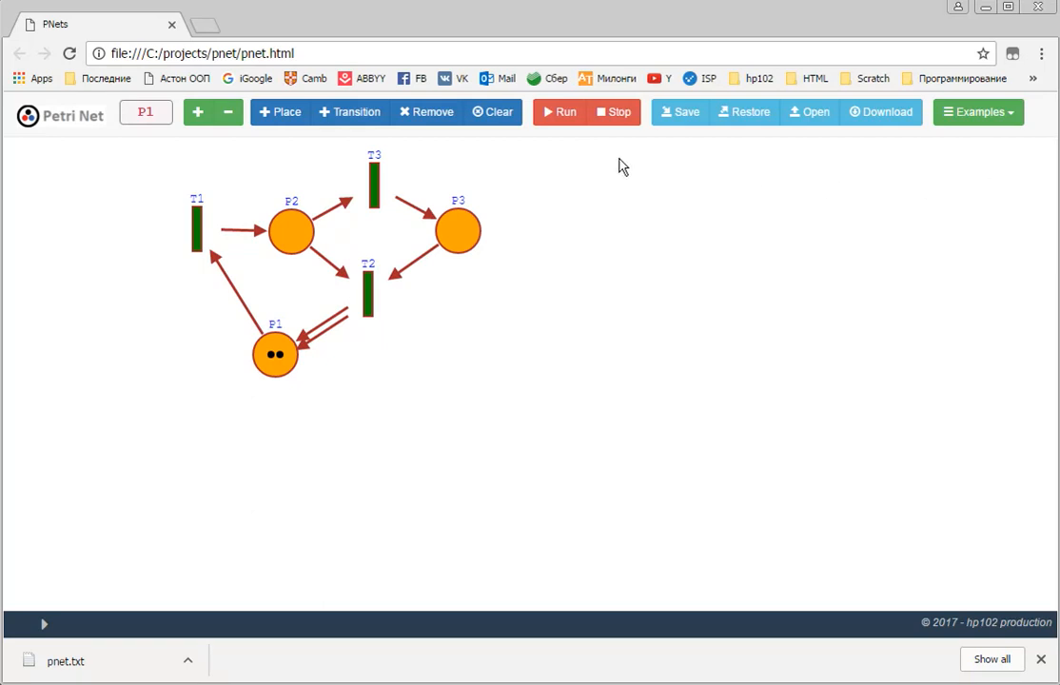
{"action": "left_click", "coordinate": [561, 111]}
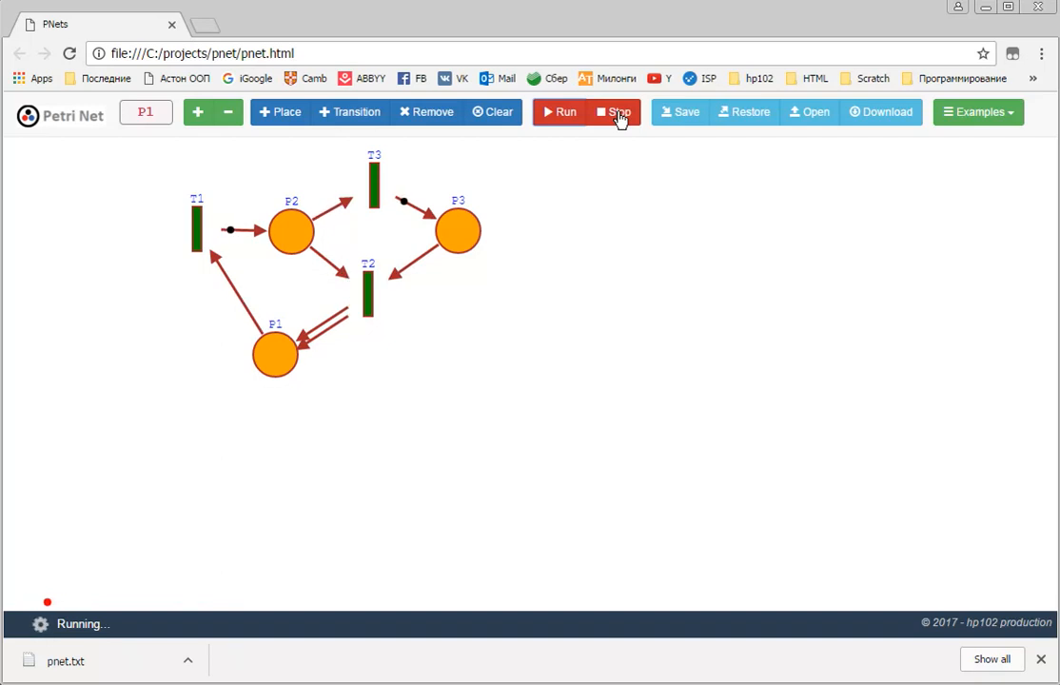
{"action": "left_click", "coordinate": [615, 111]}
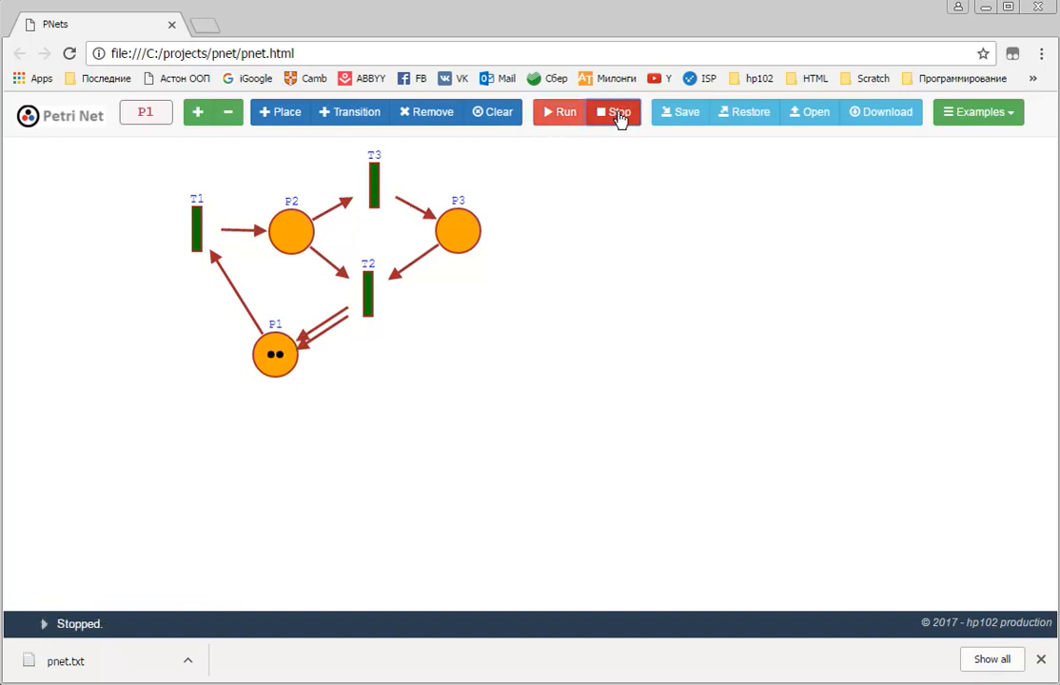